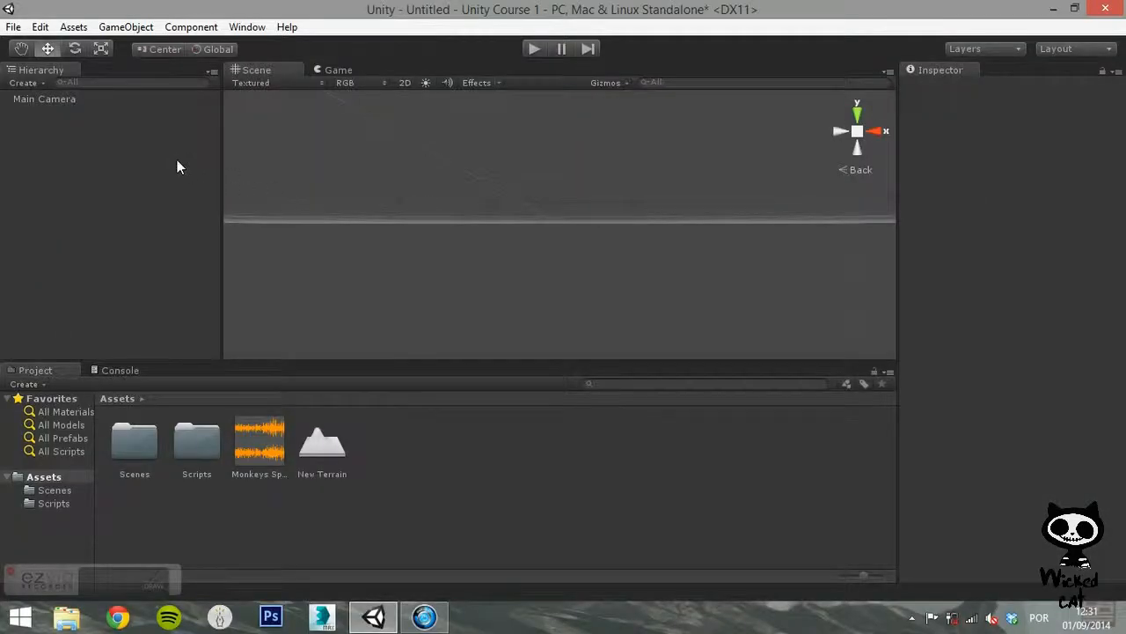
- Bring up the GameObject menu over the scene holding only the Main Camera
left_click(125, 26)
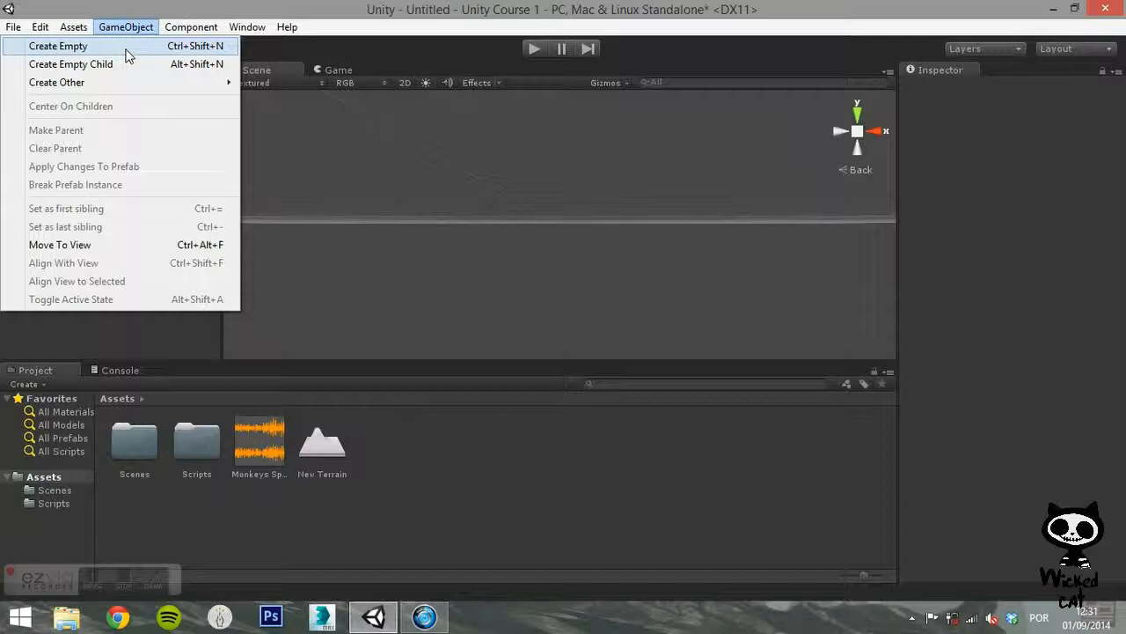
mouse_move(127, 54)
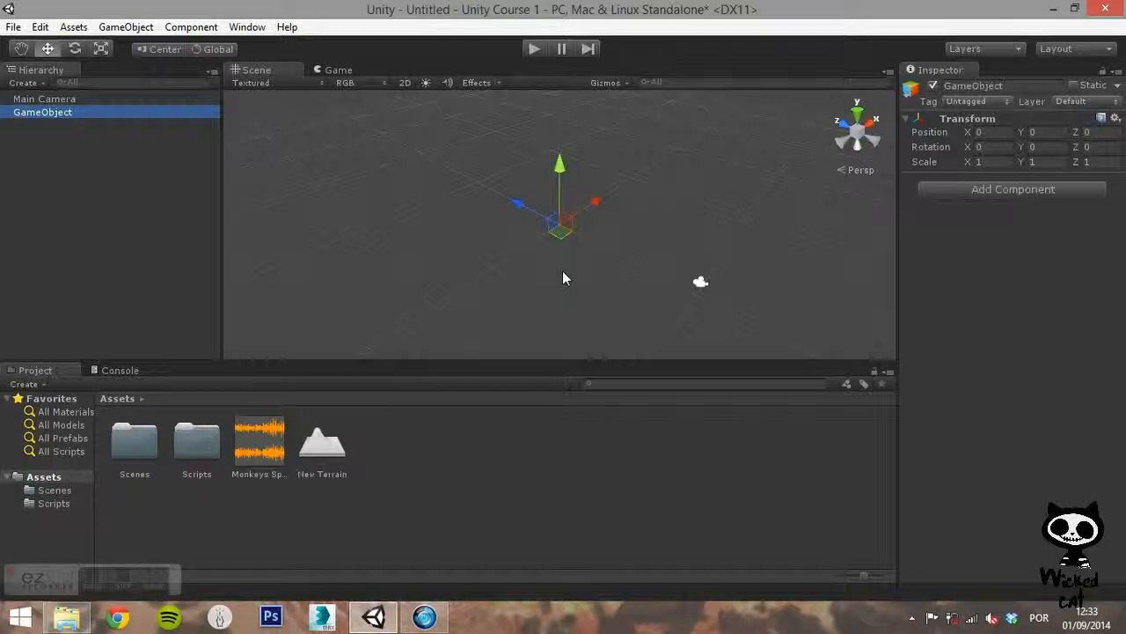
mouse_move(942, 197)
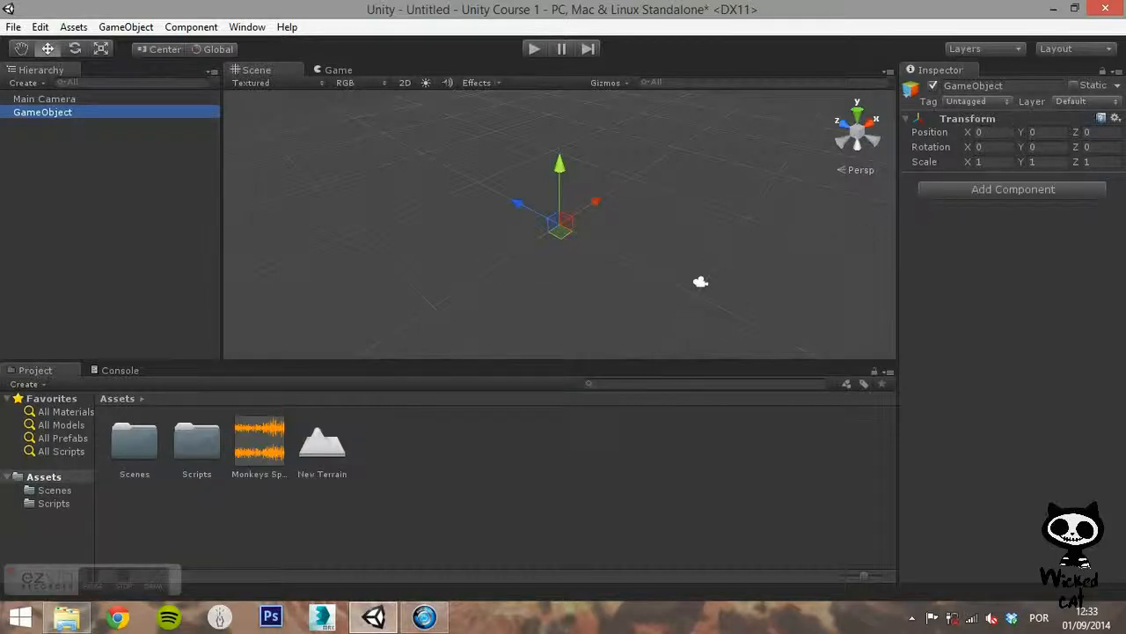
mouse_move(1056, 241)
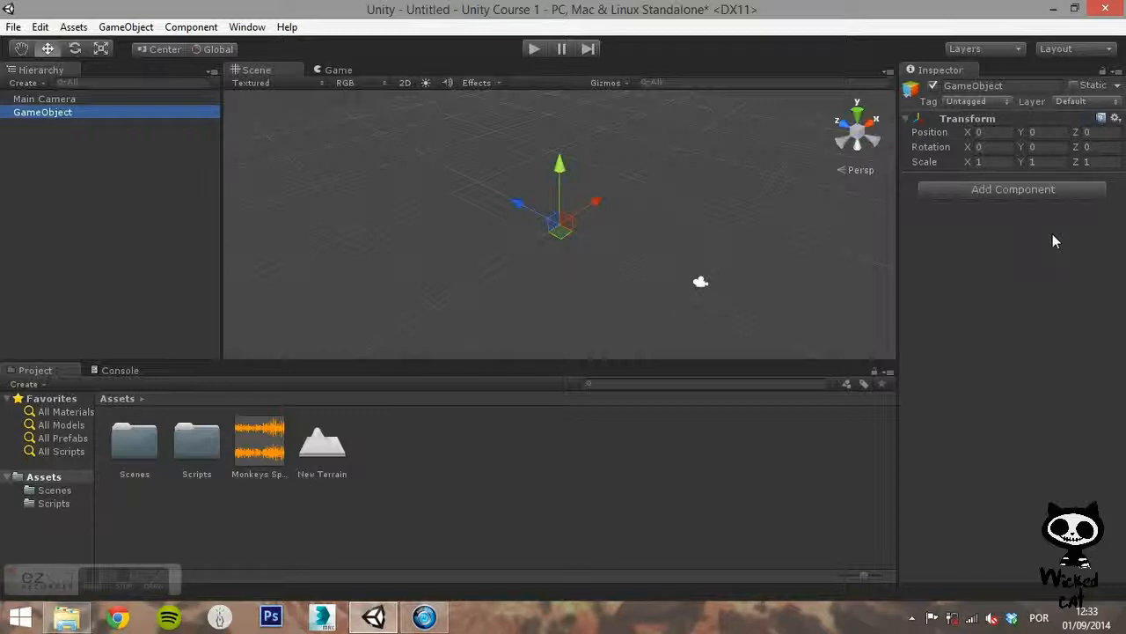
mouse_move(933, 200)
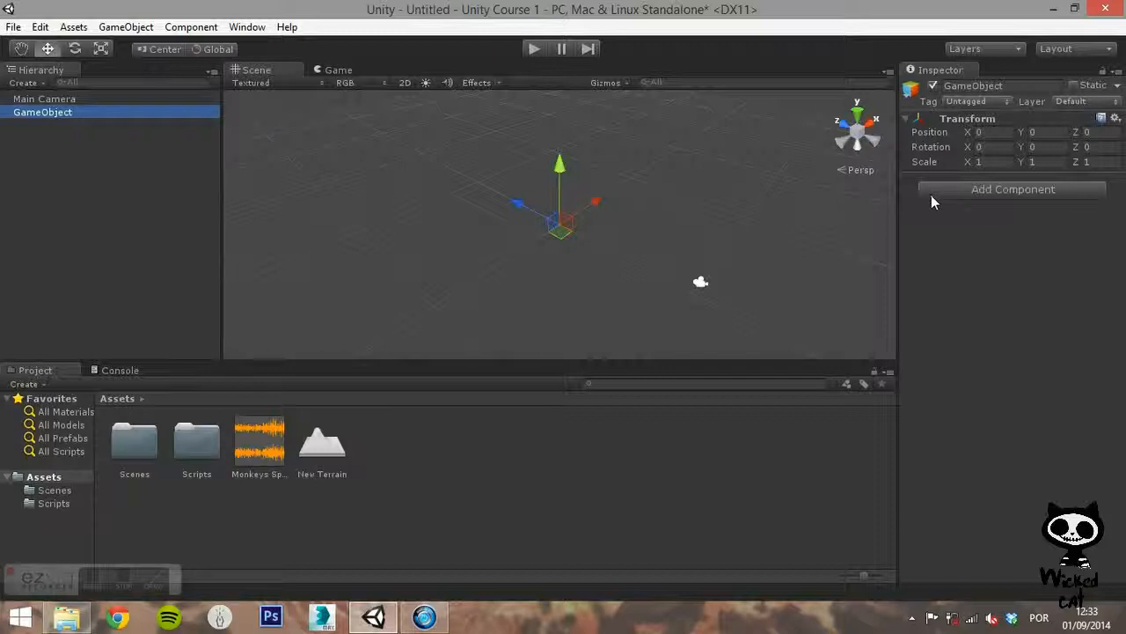
mouse_move(922, 218)
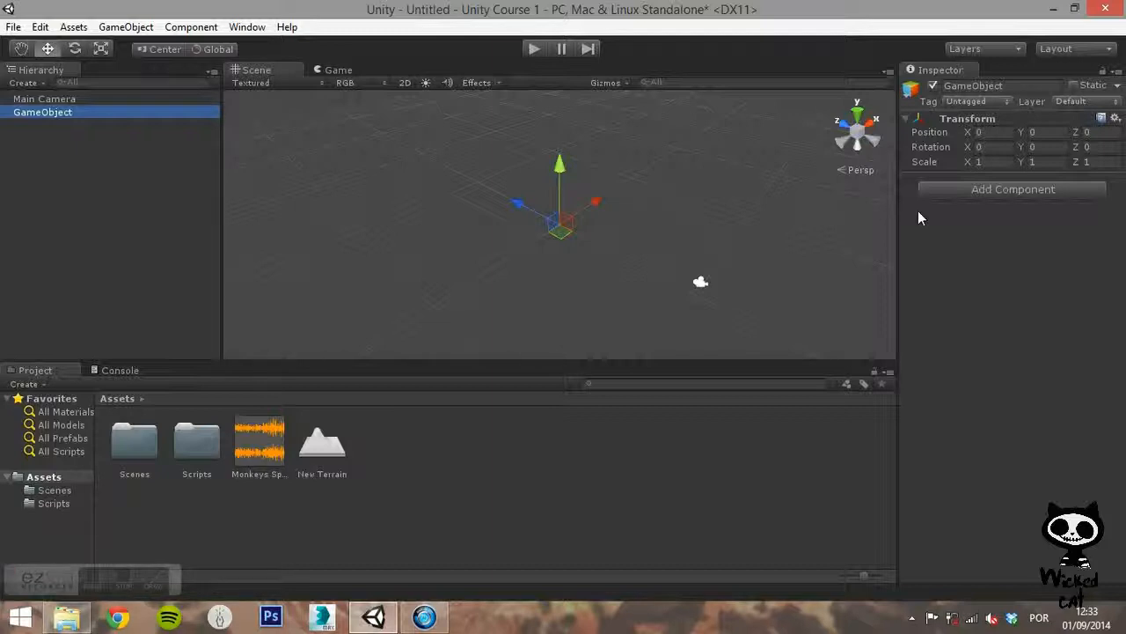
mouse_move(979, 218)
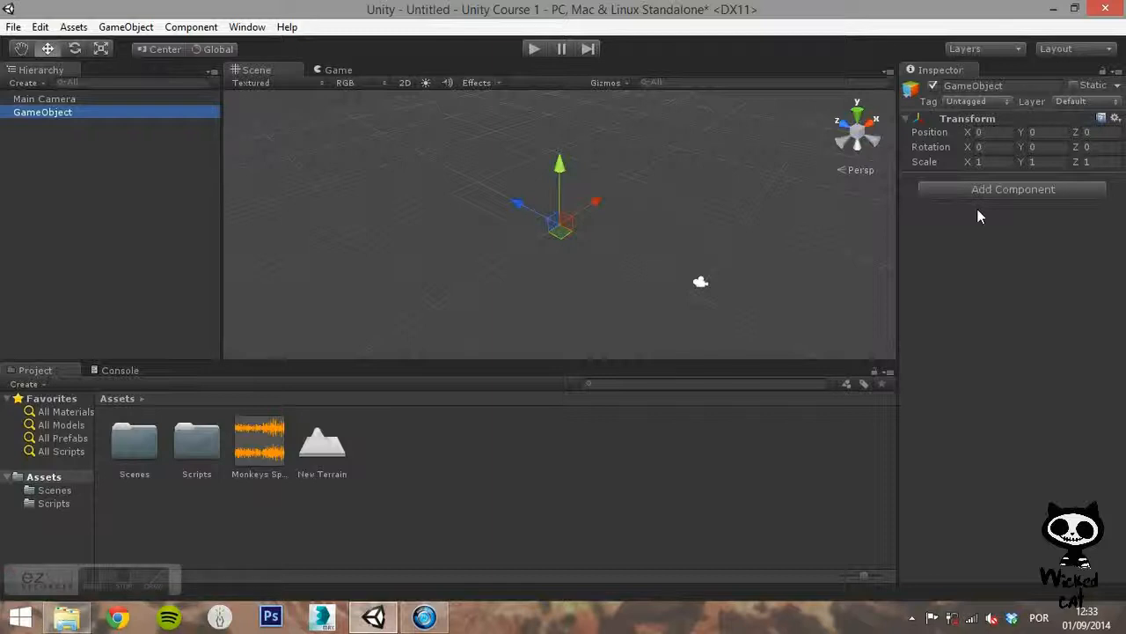
mouse_move(1021, 225)
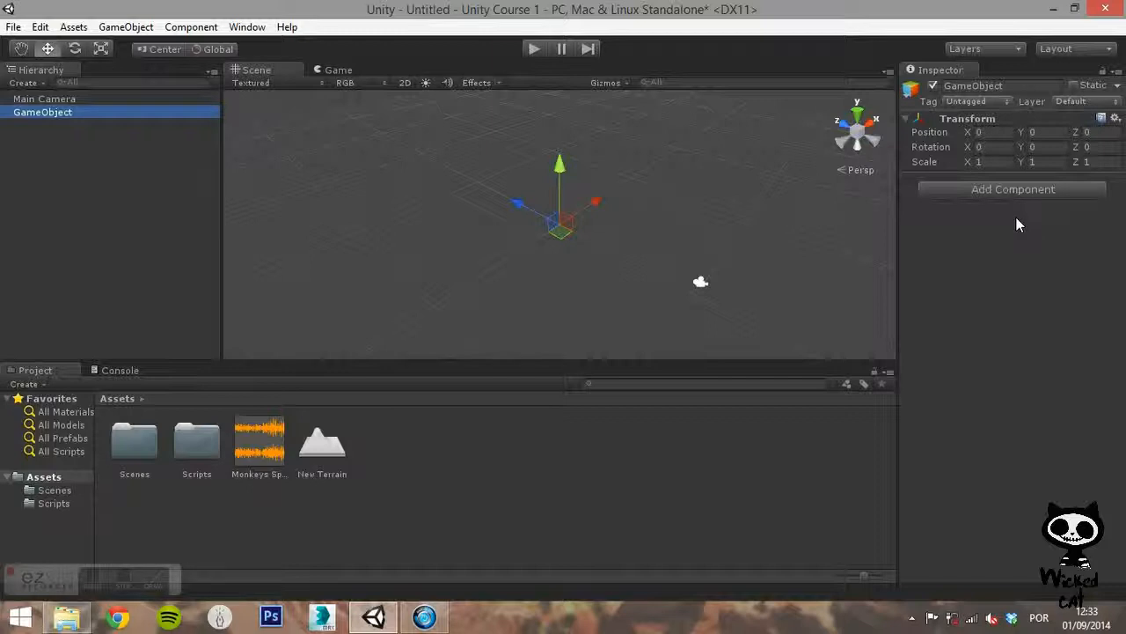
mouse_move(968, 223)
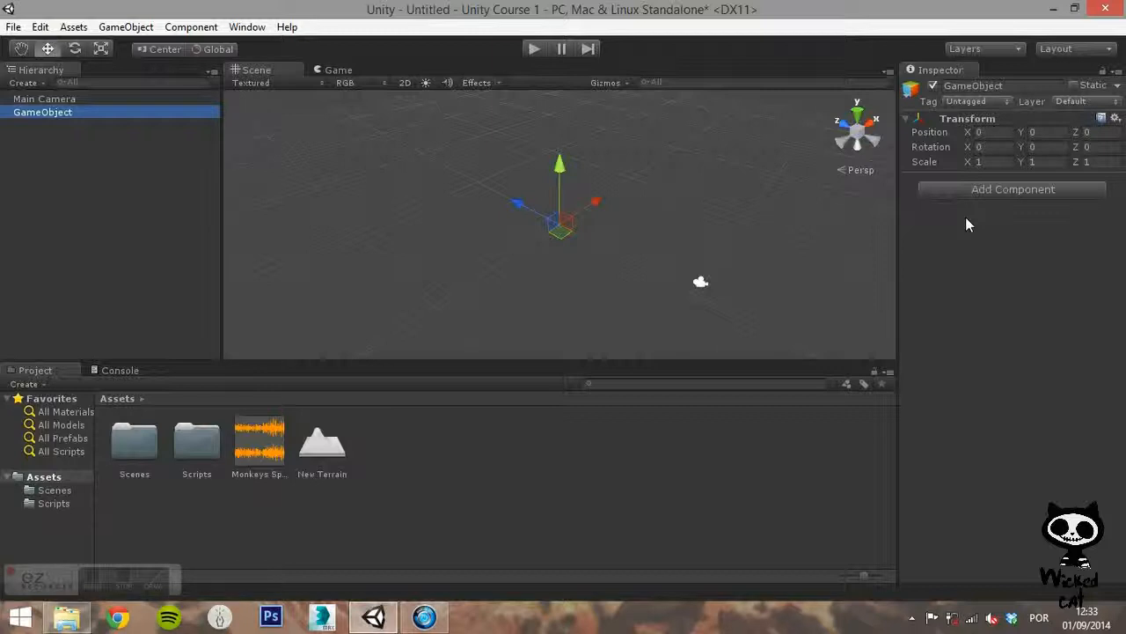
mouse_move(996, 211)
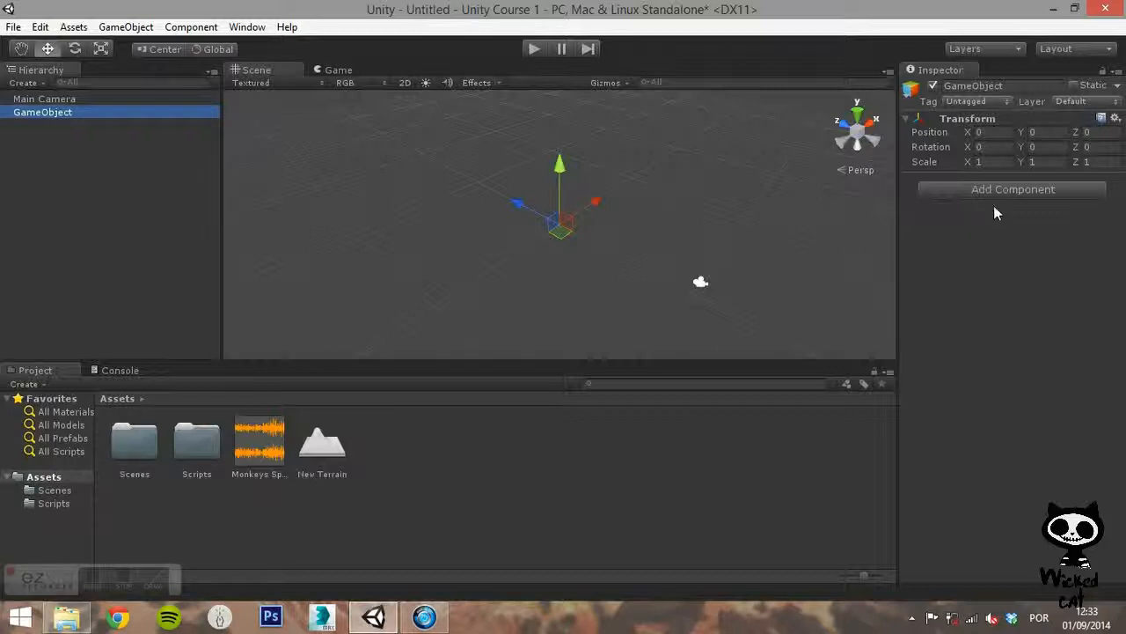
mouse_move(994, 222)
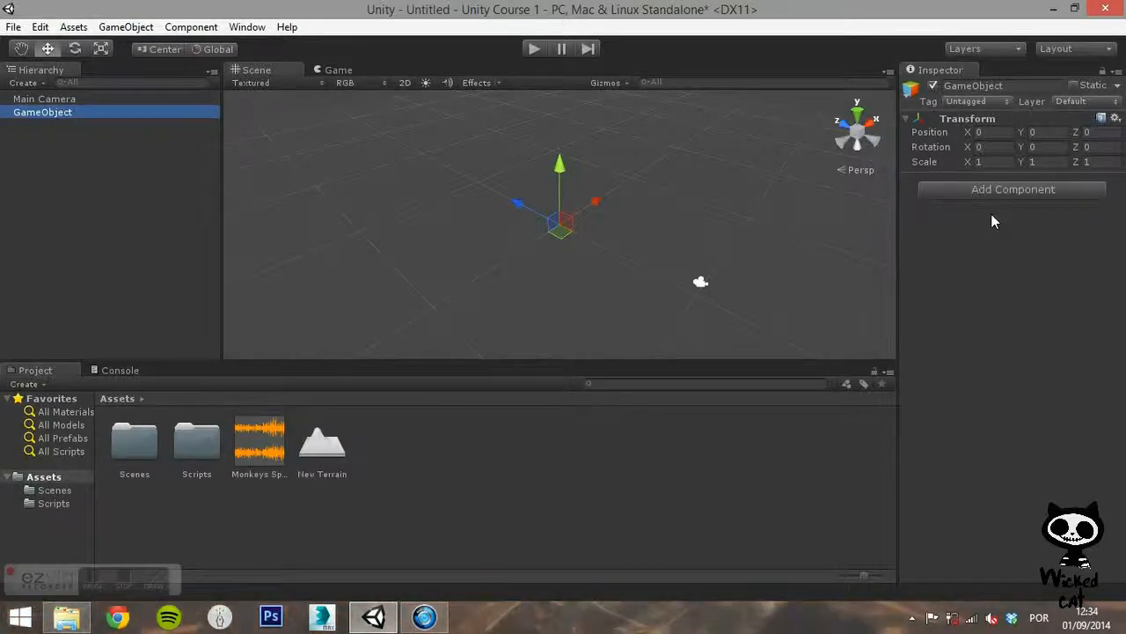
left_click(125, 26)
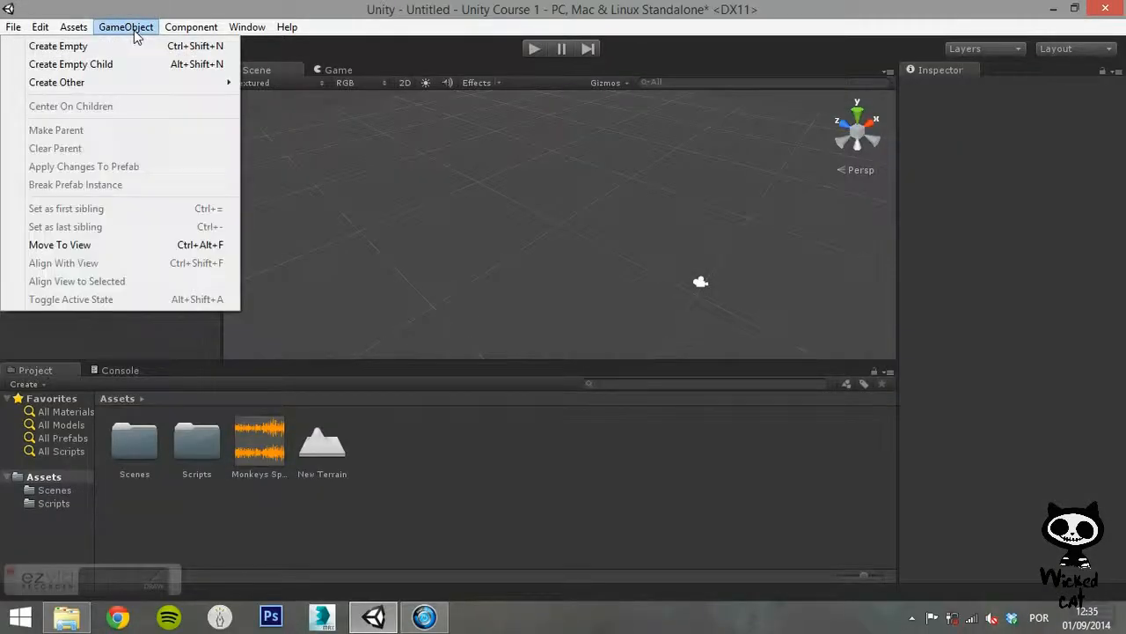
- Reselect the empty GameObject and bring up the GameObject command list
left_click(56, 46)
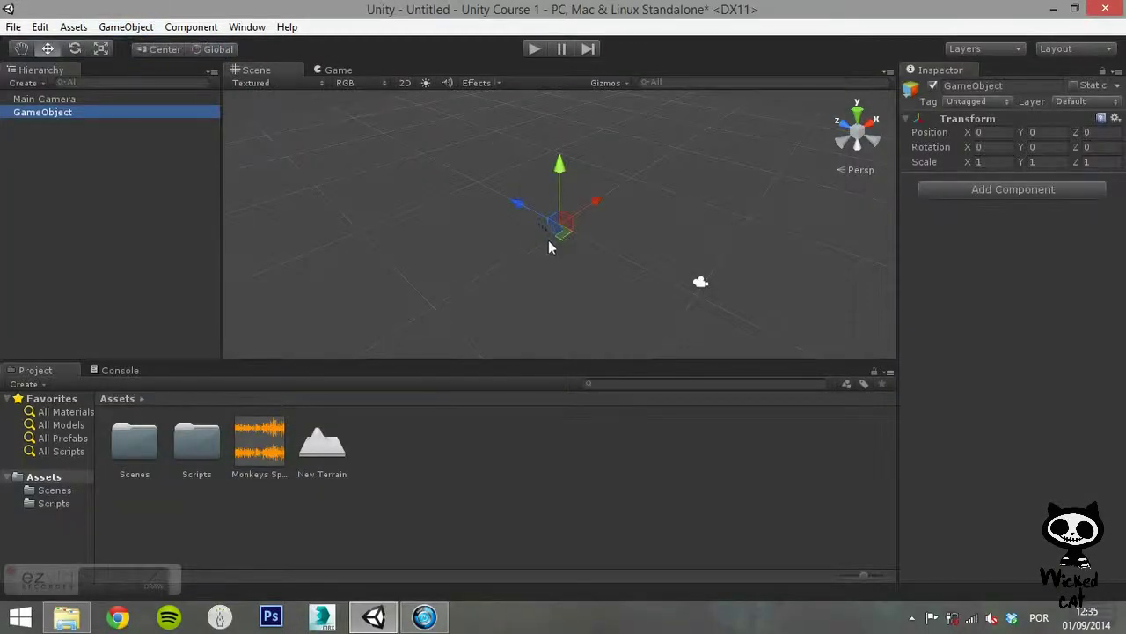
mouse_move(616, 257)
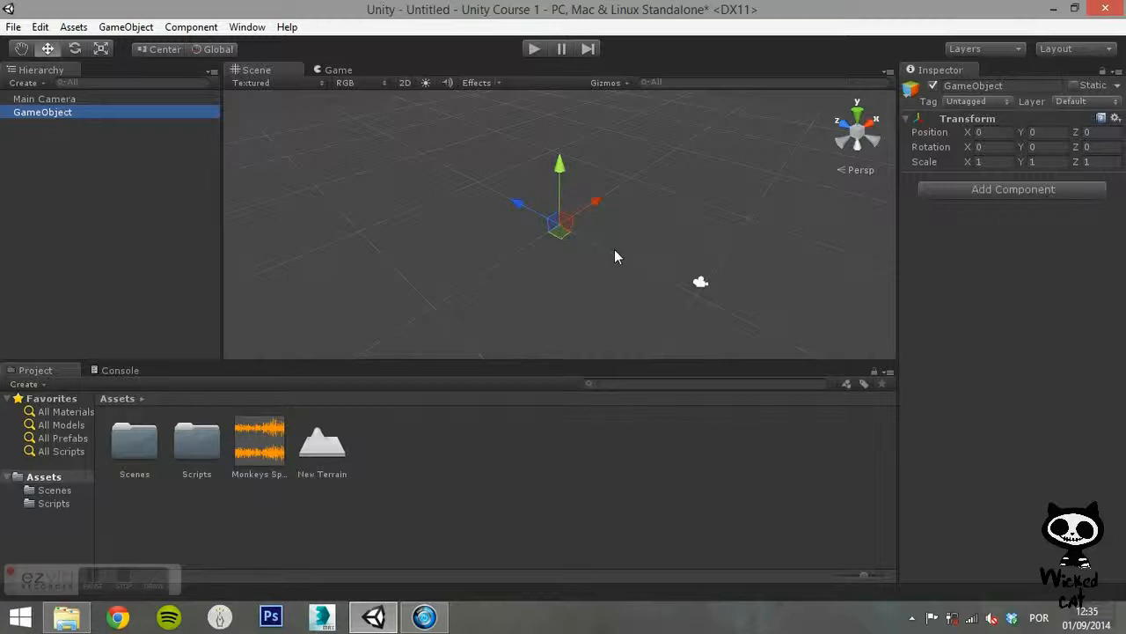
mouse_move(564, 303)
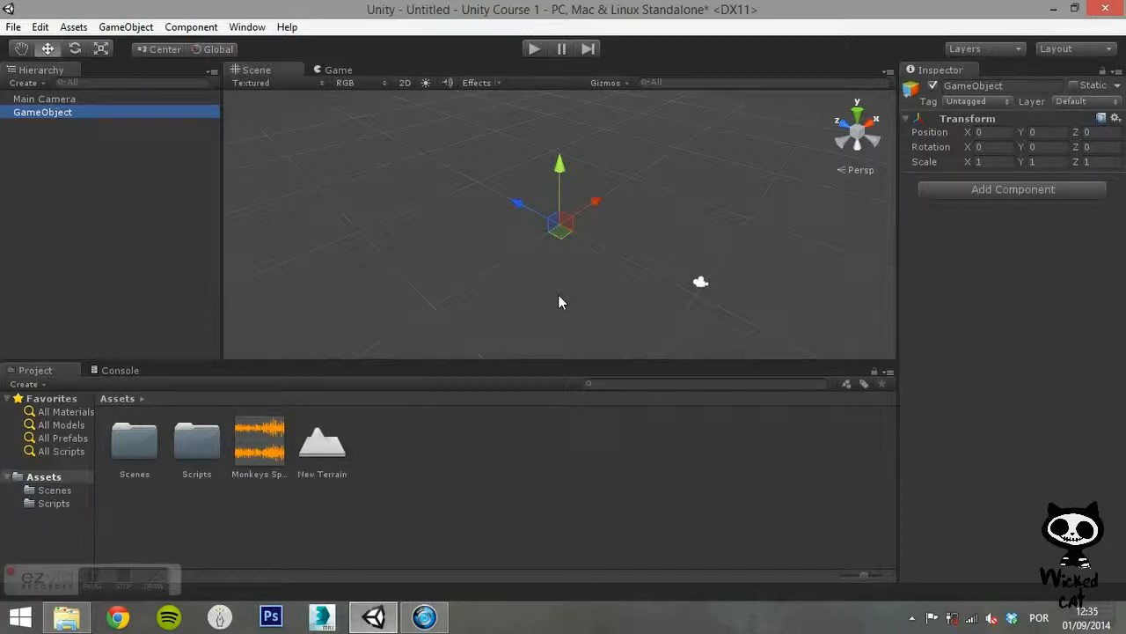
mouse_move(608, 292)
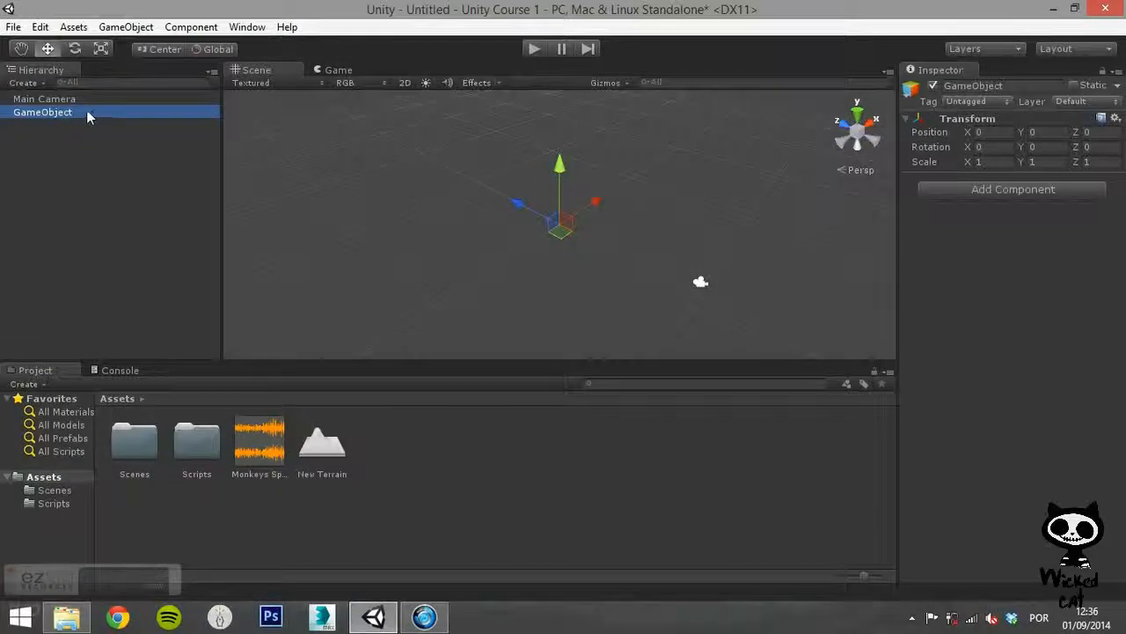
left_click(125, 26)
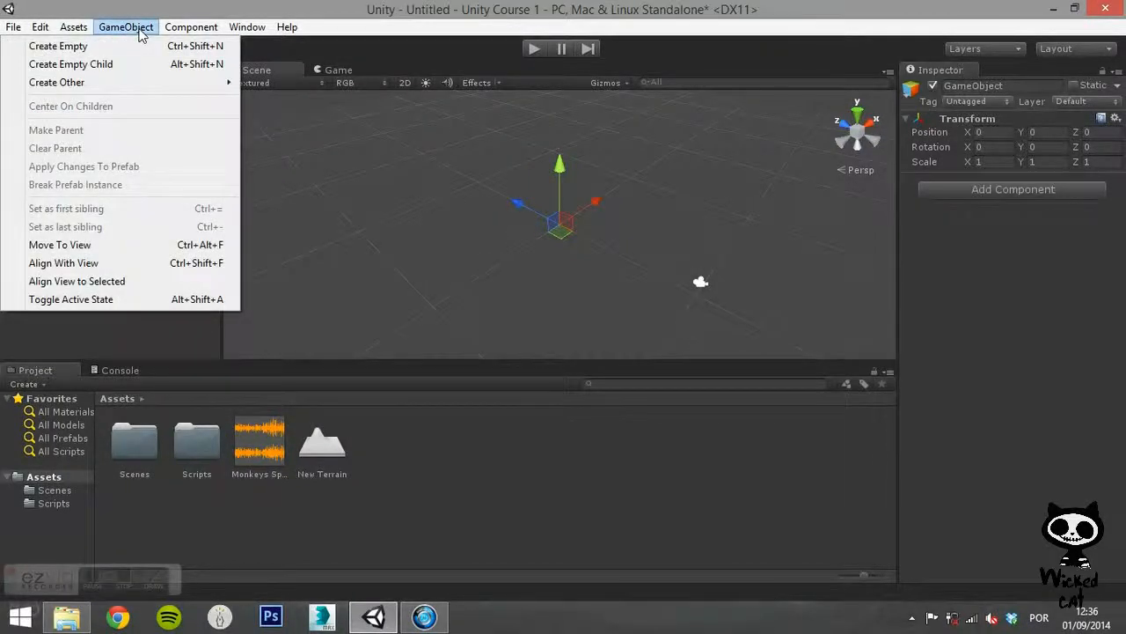
- Create an empty child under GameObject and shift the child along the X axis
left_click(70, 63)
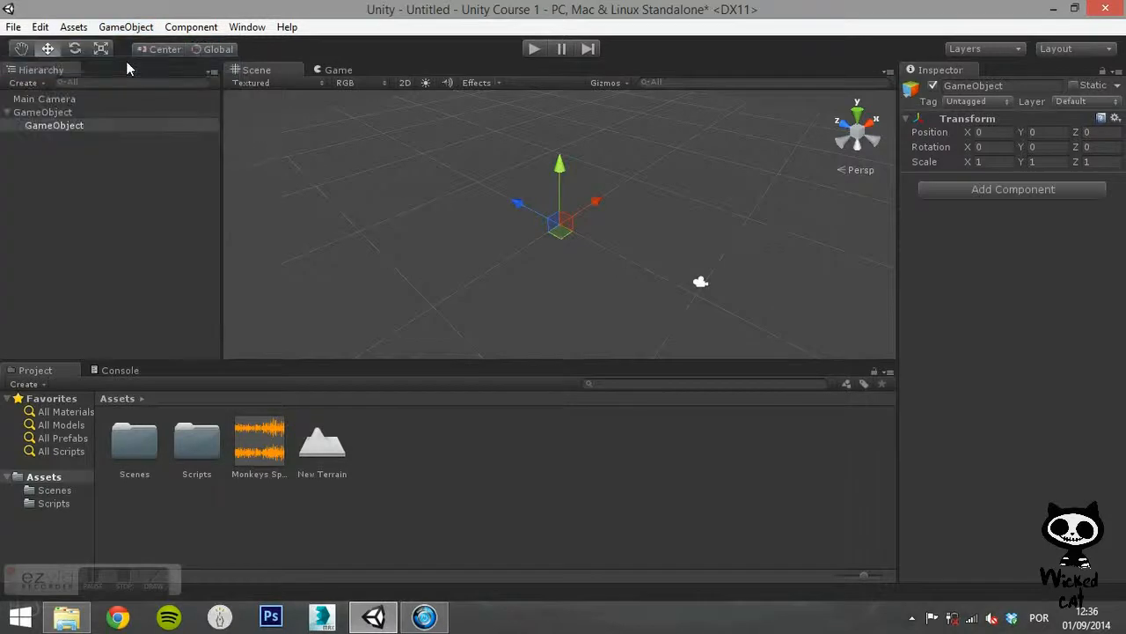
left_click(42, 113)
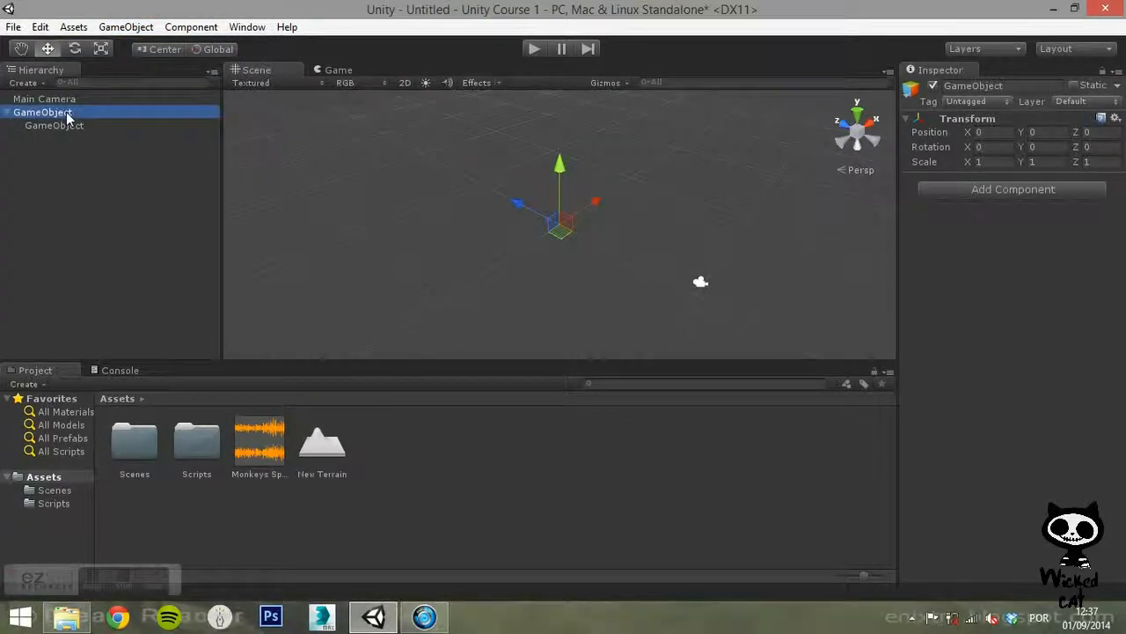
left_click(52, 125)
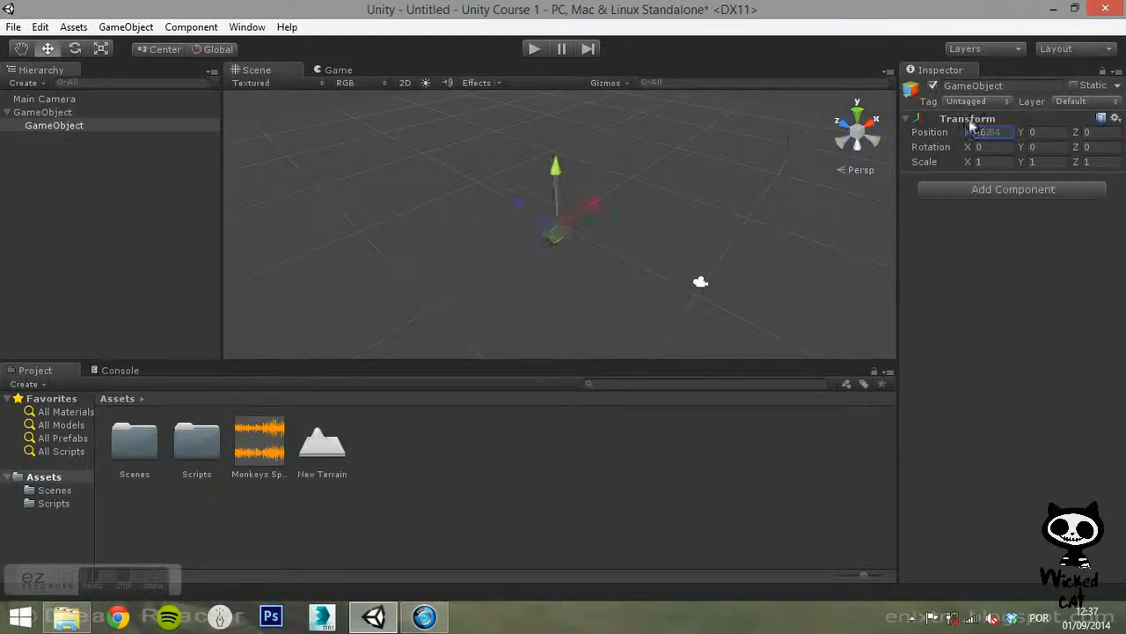
left_click(42, 112)
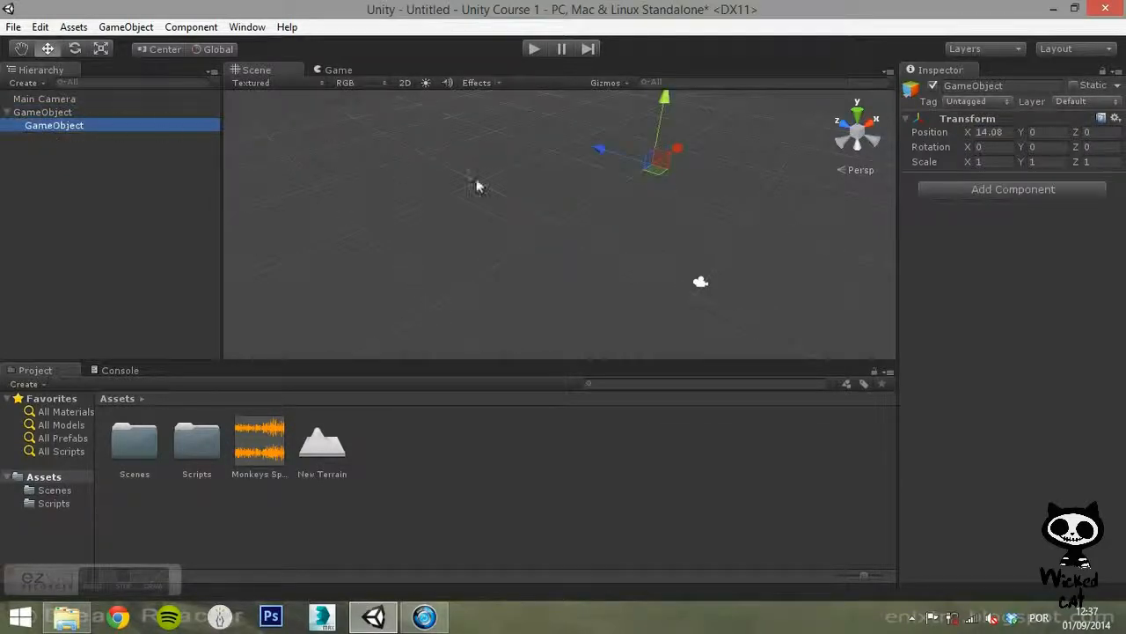
- Move the parent GameObject along X and up in Y, then check the child's position
left_click(42, 113)
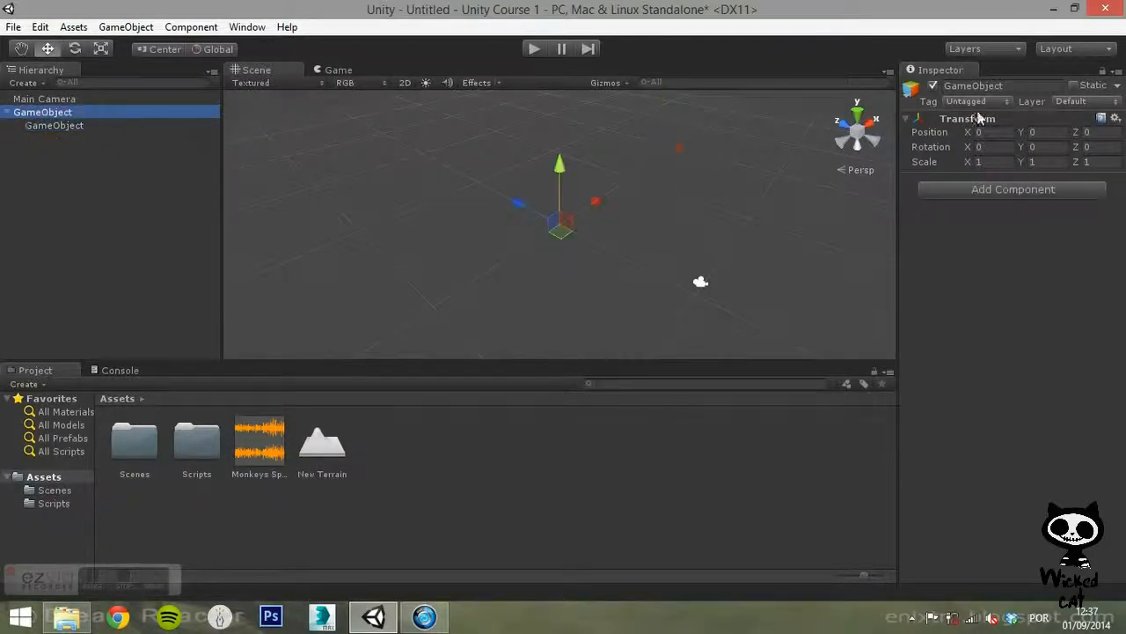
left_click_drag(560, 202, 437, 281)
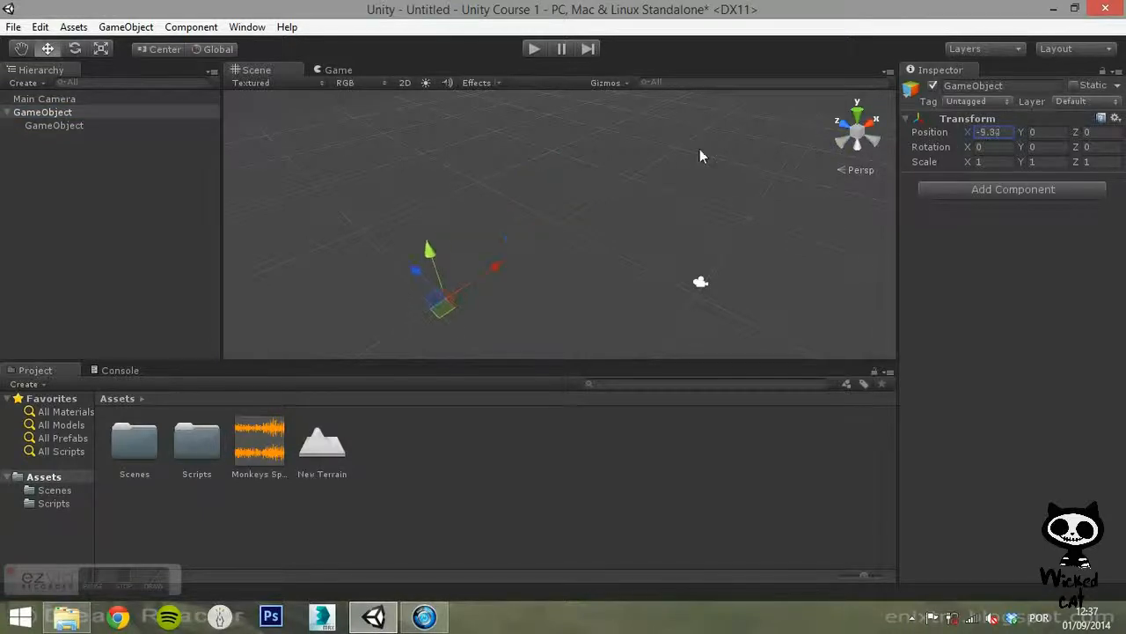
left_click_drag(431, 282, 405, 246)
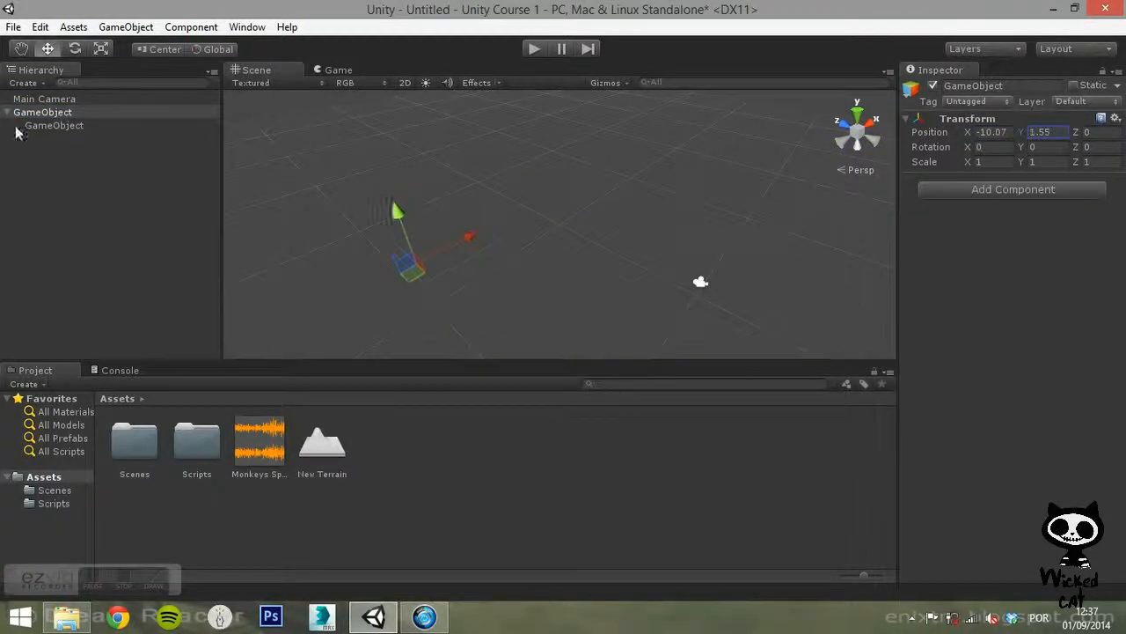
left_click(54, 125)
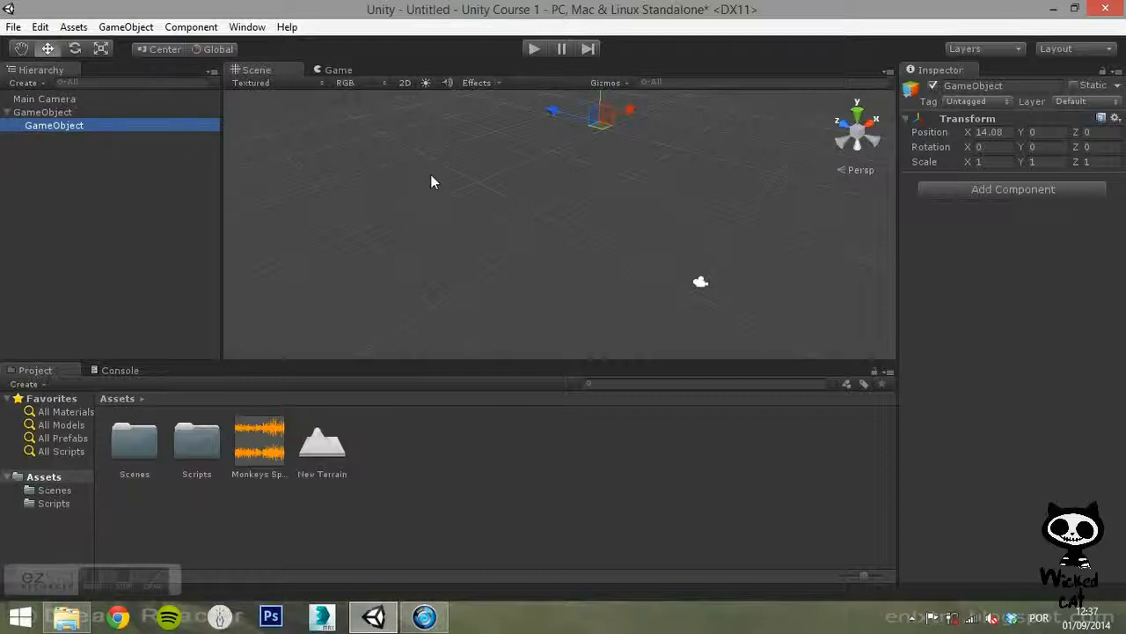
mouse_move(433, 190)
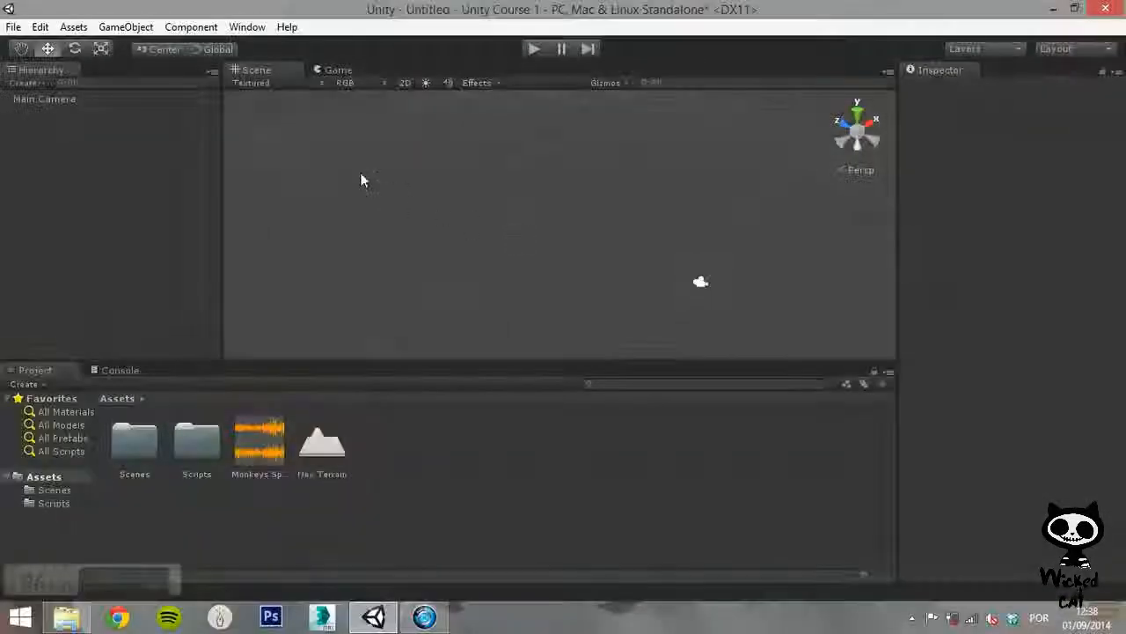
- Add a cube primitive at the origin via GameObject > Create Other > Cube
left_click(125, 27)
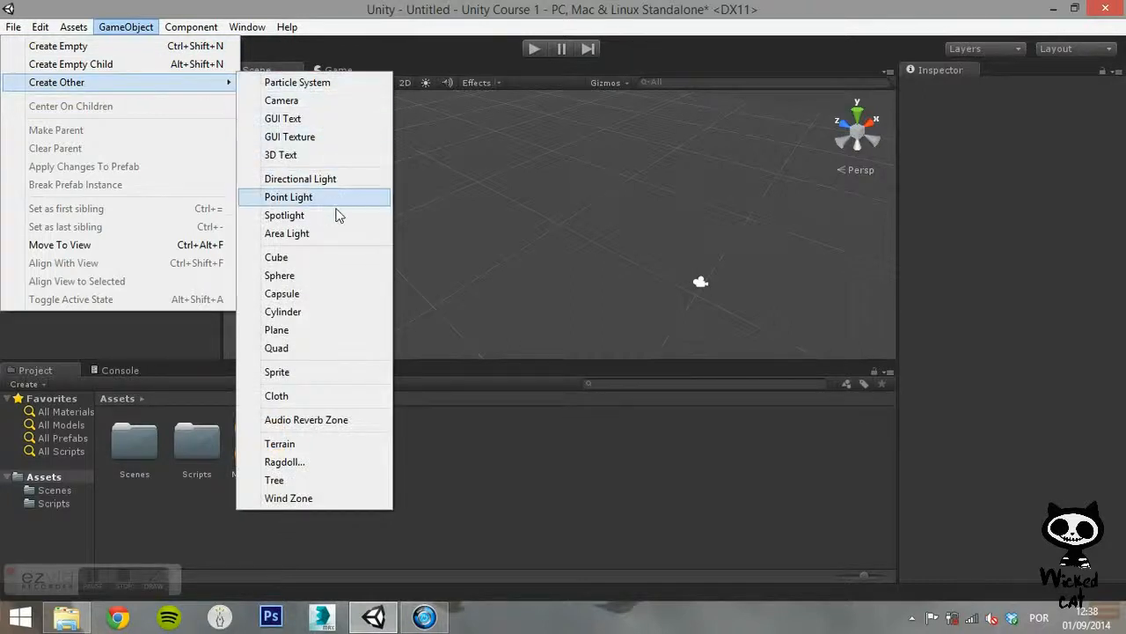
mouse_move(356, 387)
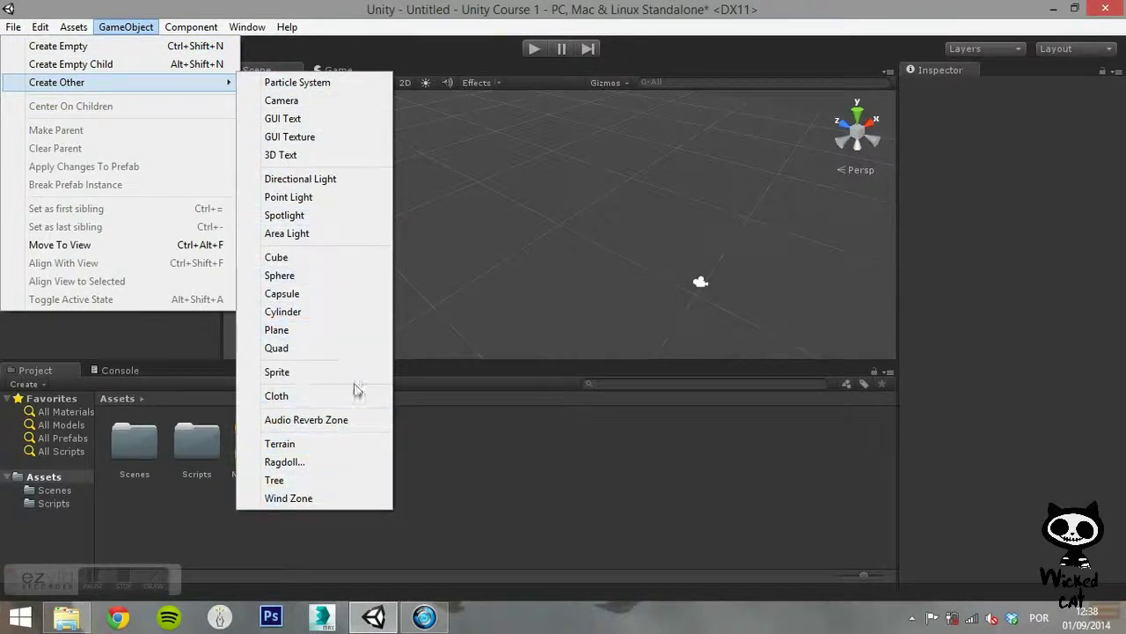
mouse_move(361, 83)
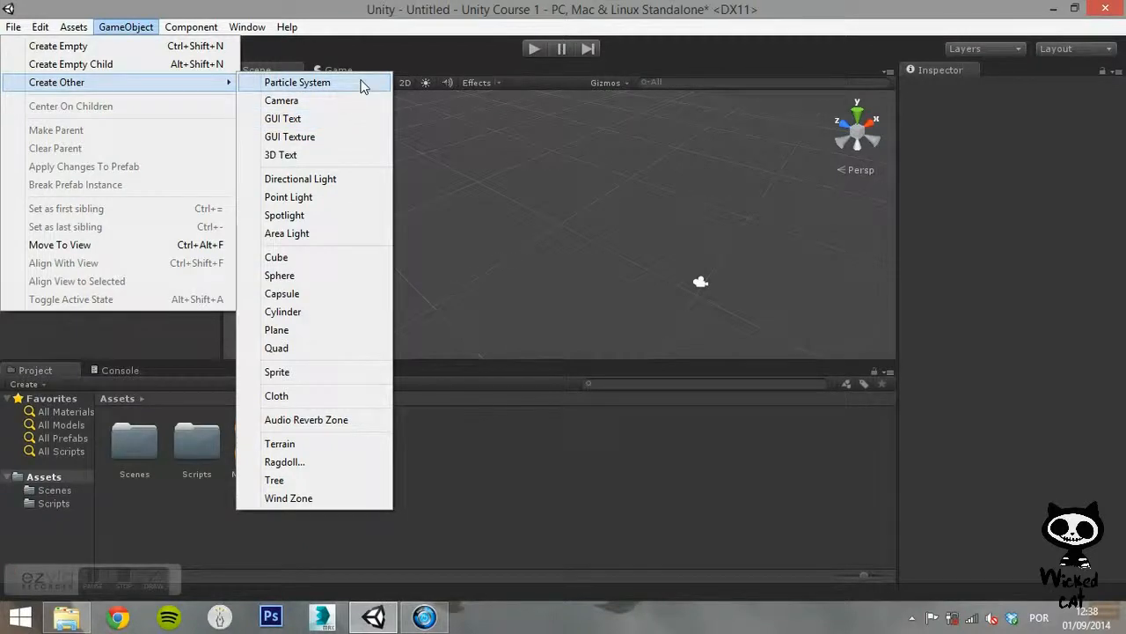
left_click(276, 257)
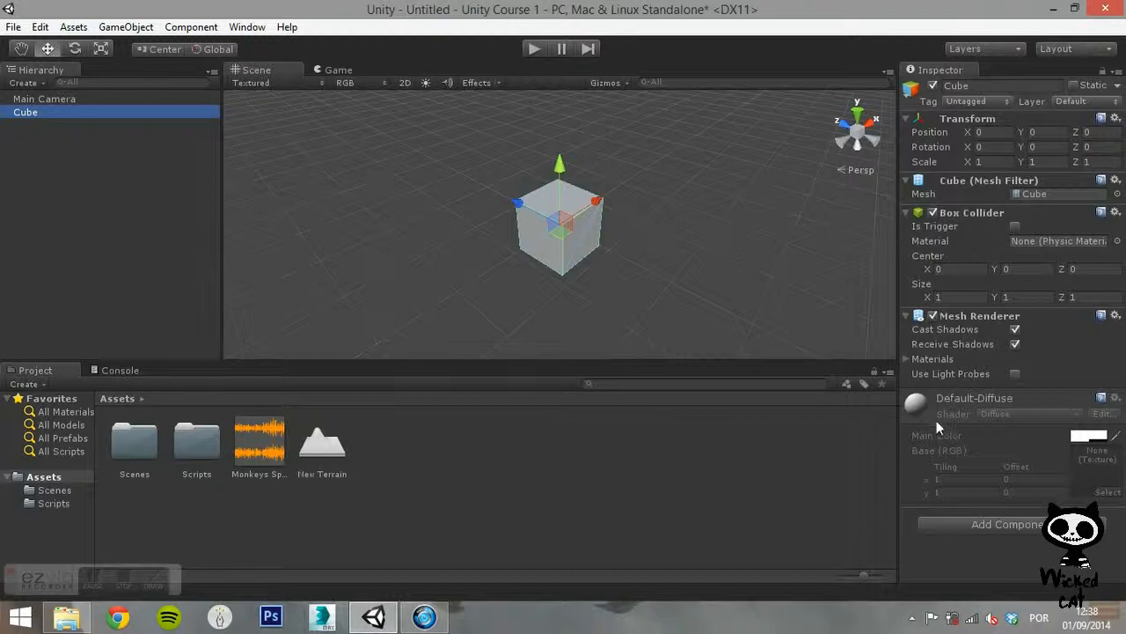
mouse_move(912, 514)
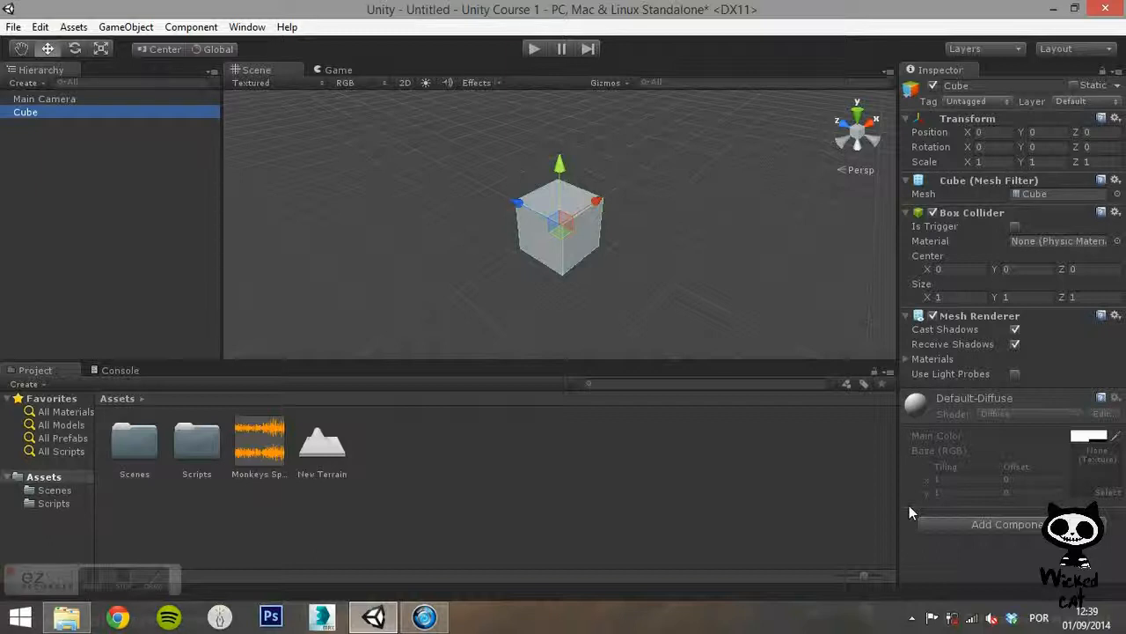
- Add a cube and a sphere, moving the sphere away from the cube
left_click(127, 26)
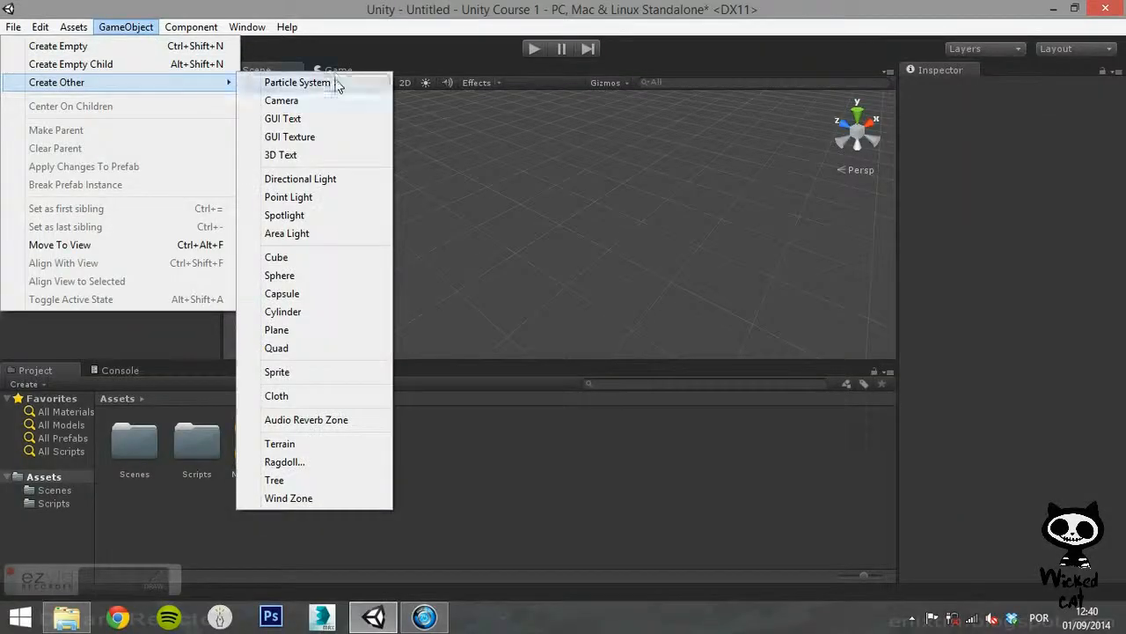
left_click(276, 257)
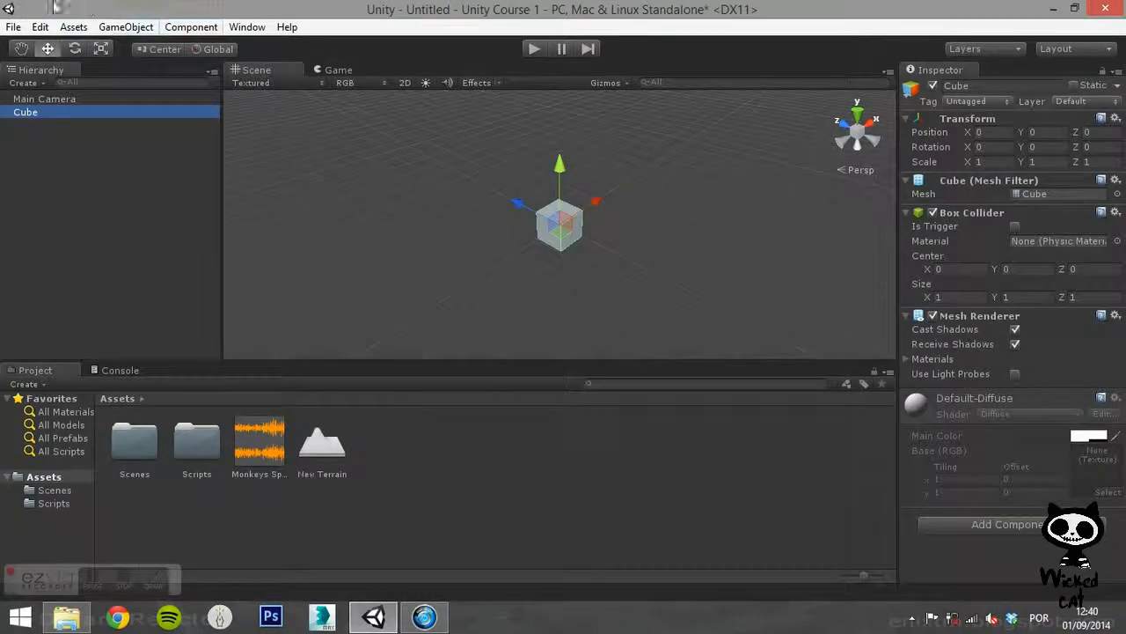
left_click(125, 26)
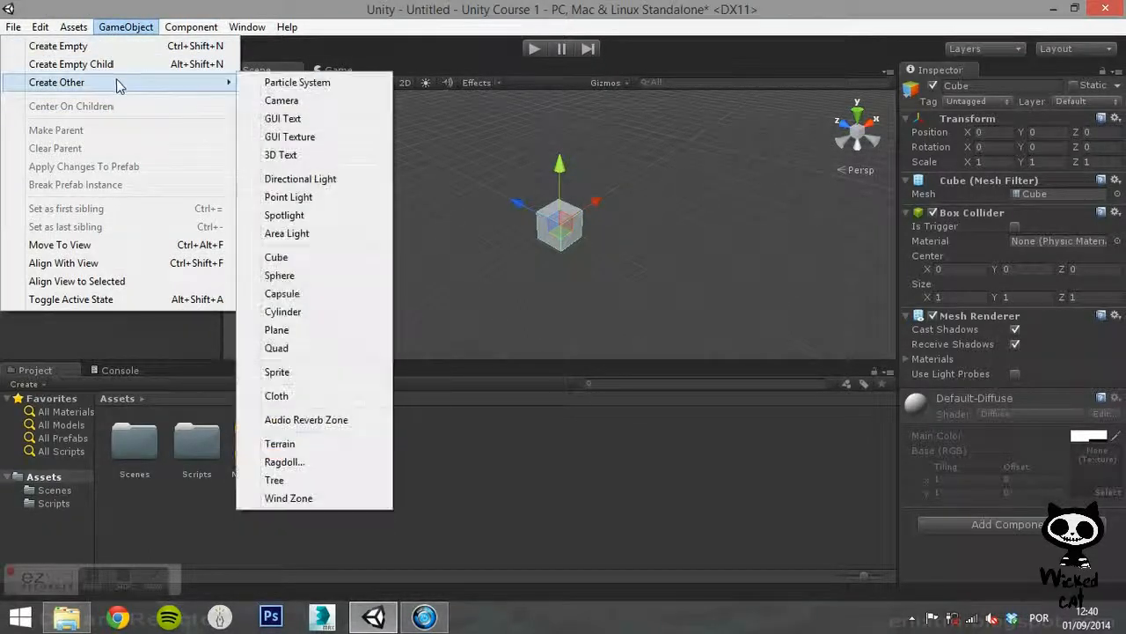
mouse_move(276, 329)
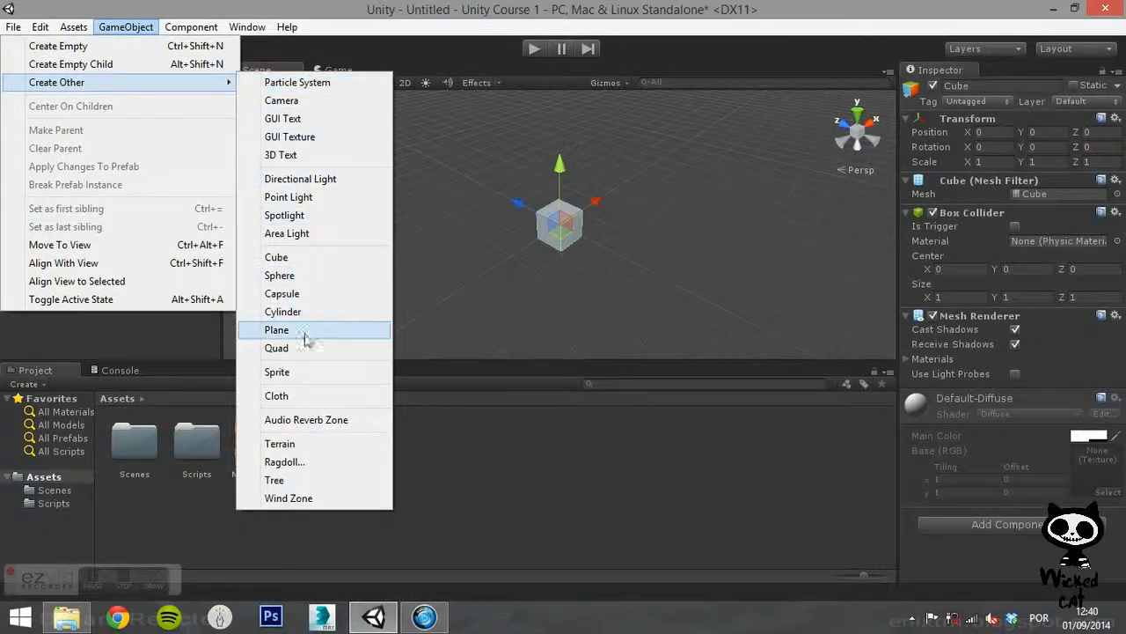
left_click(279, 274)
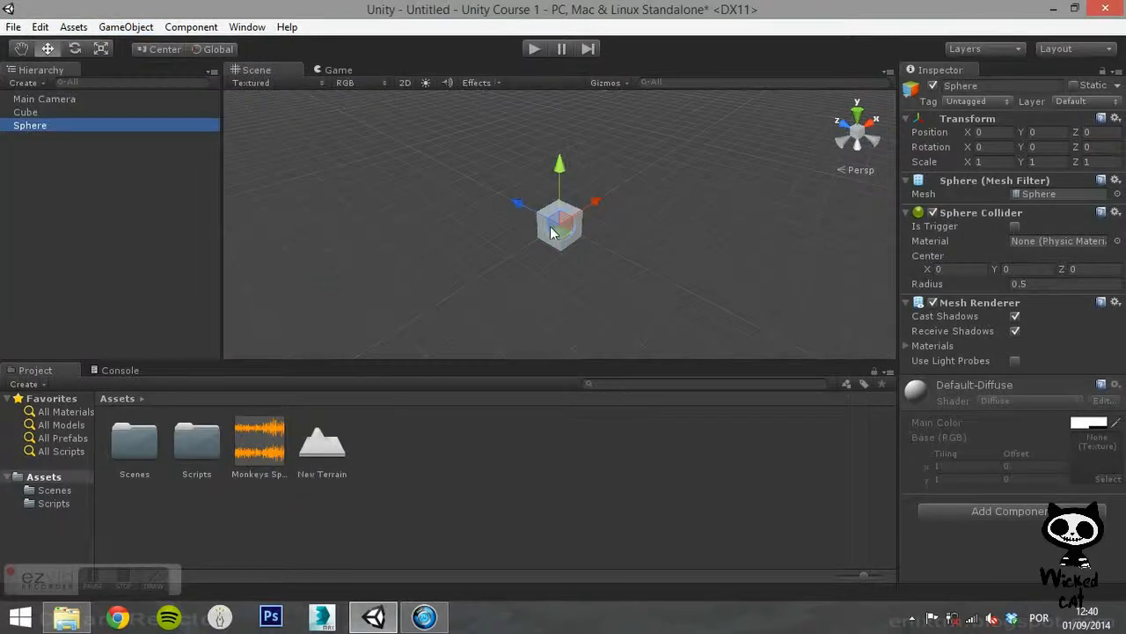
left_click_drag(559, 220, 451, 293)
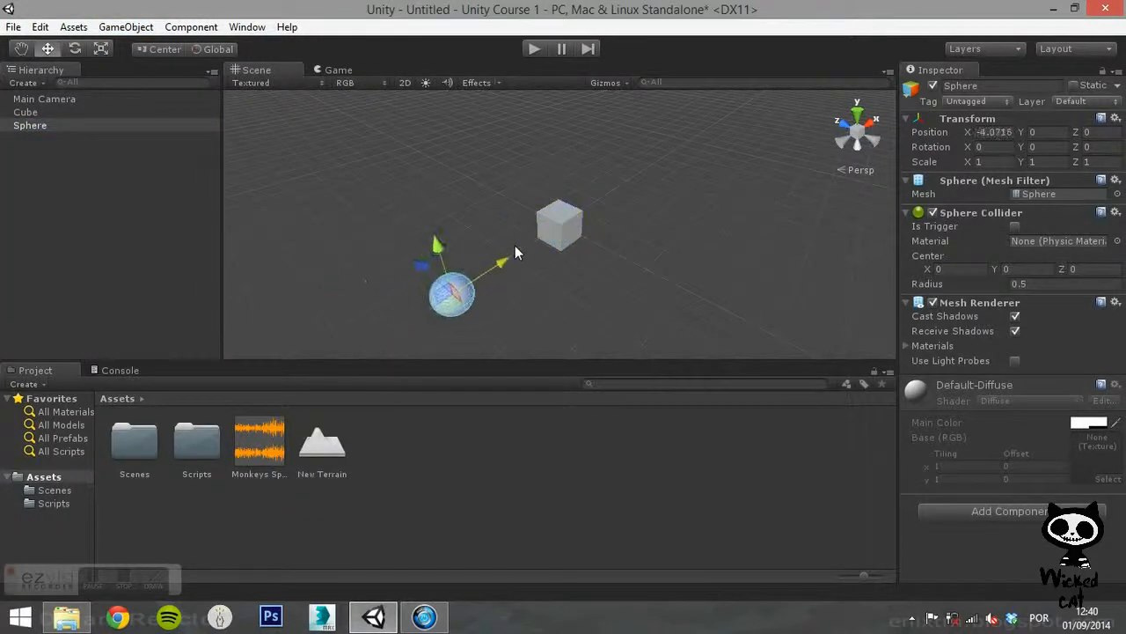
left_click(544, 282)
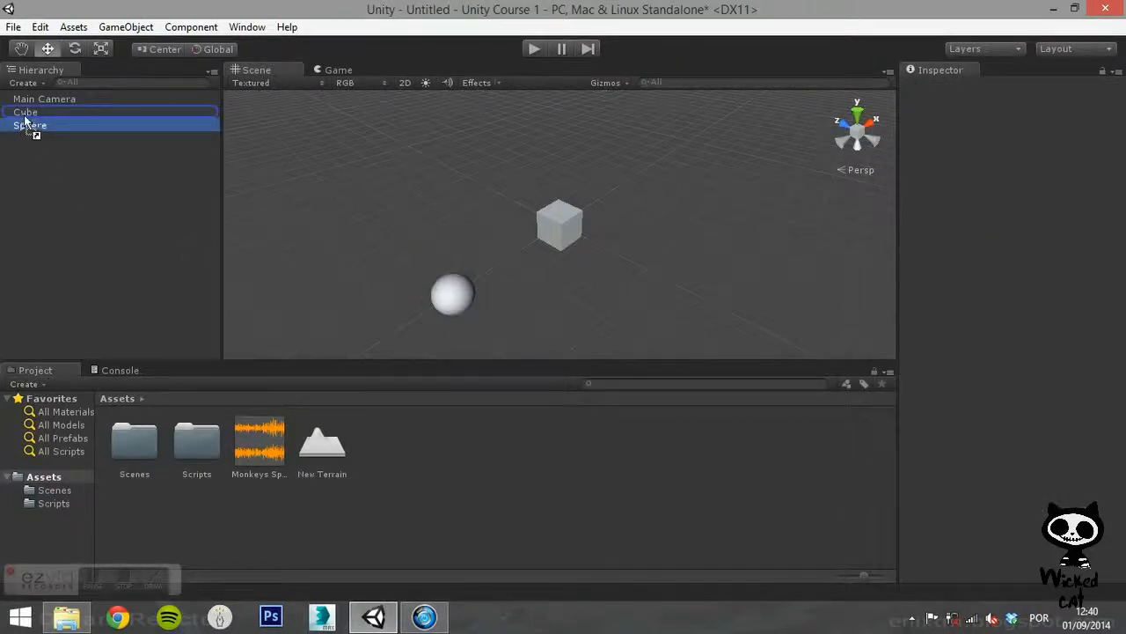
- Parent the sphere under the cube, move them together, then remove both from the scene
left_click(40, 125)
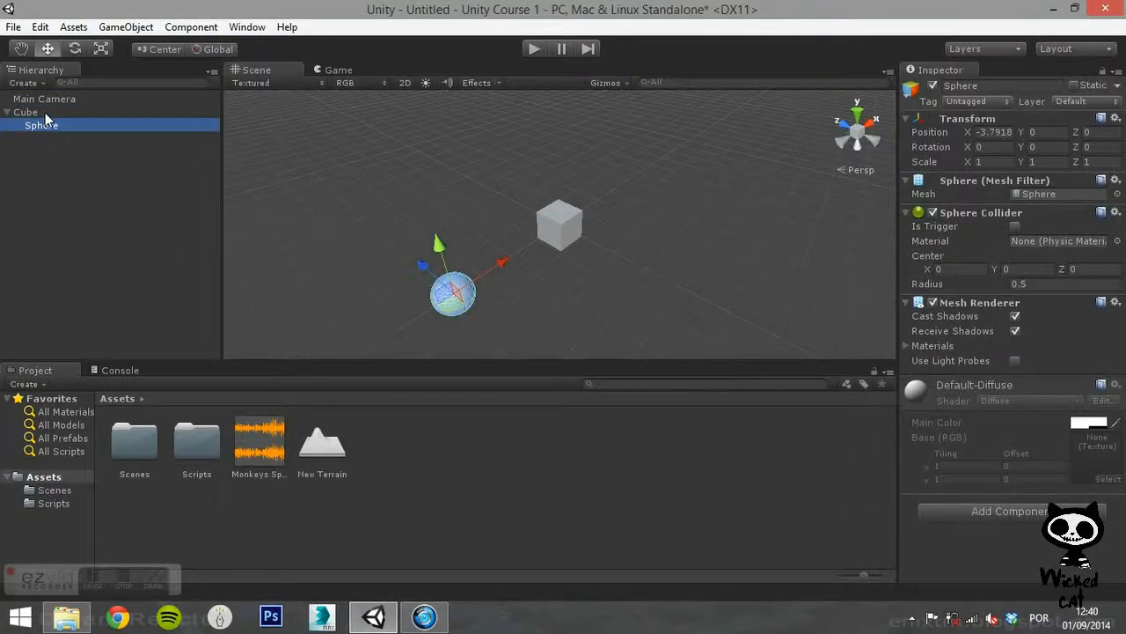
left_click(25, 112)
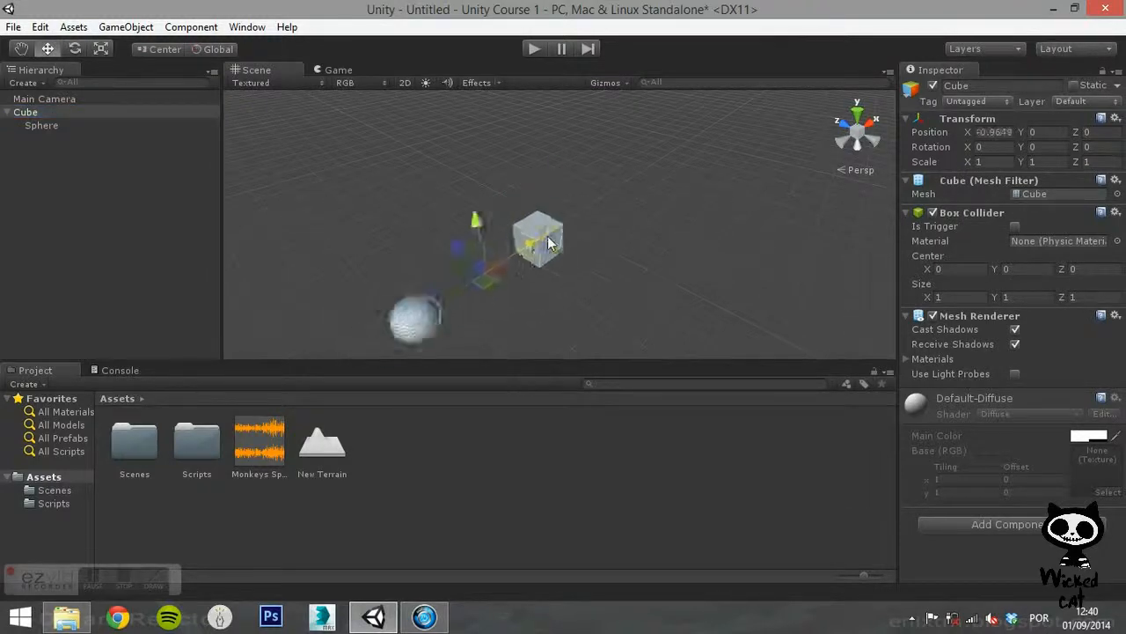
left_click_drag(528, 243, 573, 215)
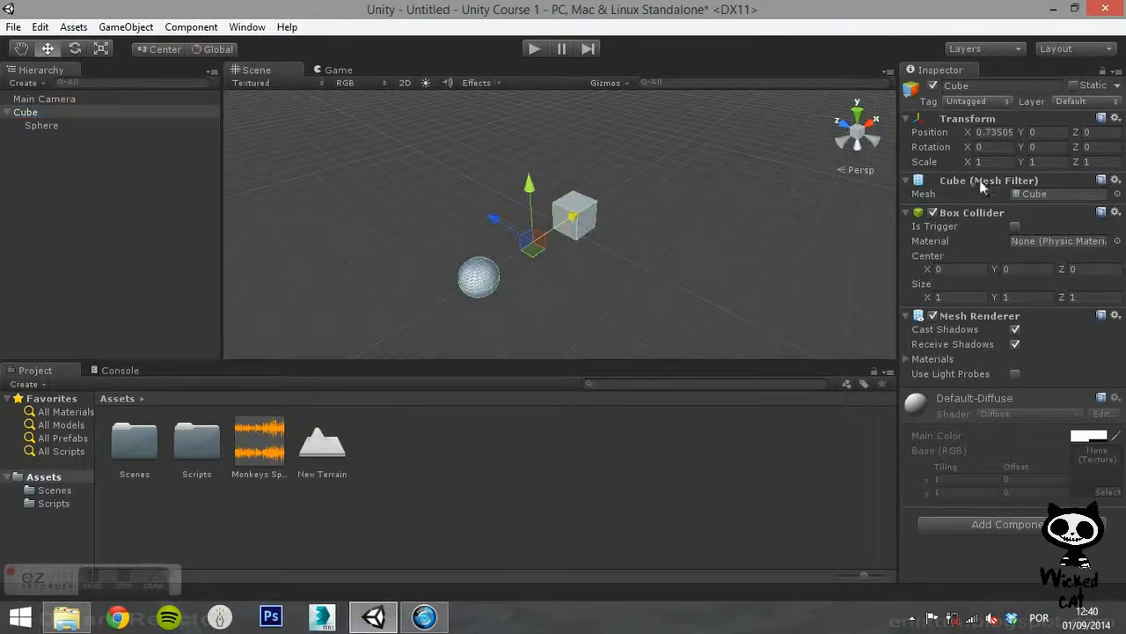
triple_click(994, 131)
type("0")
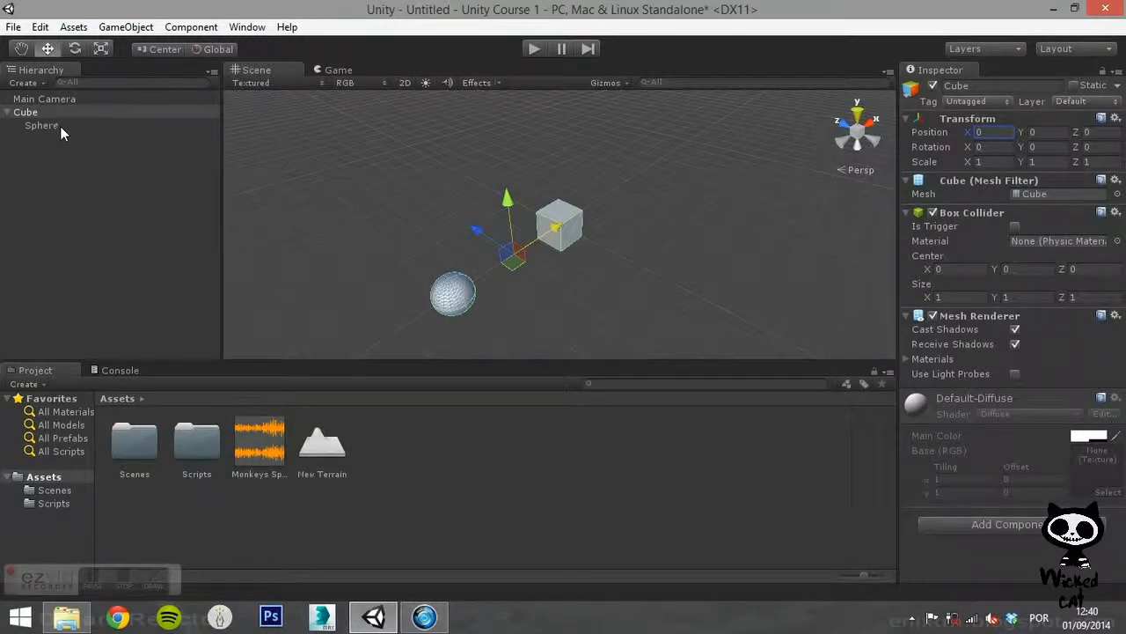
left_click(137, 161)
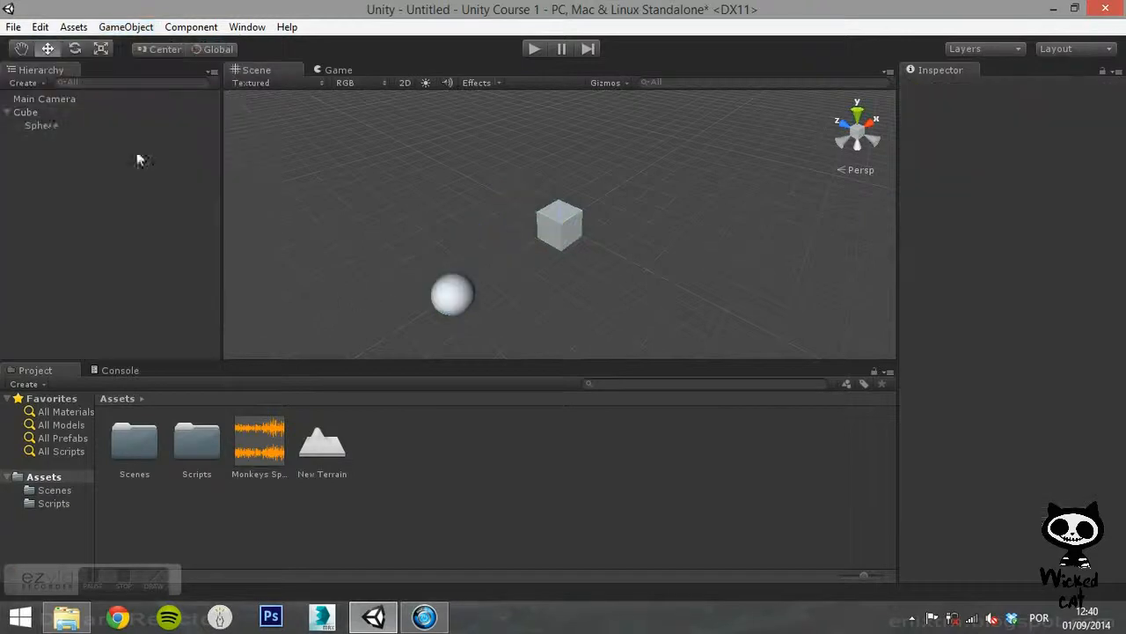
left_click(125, 26)
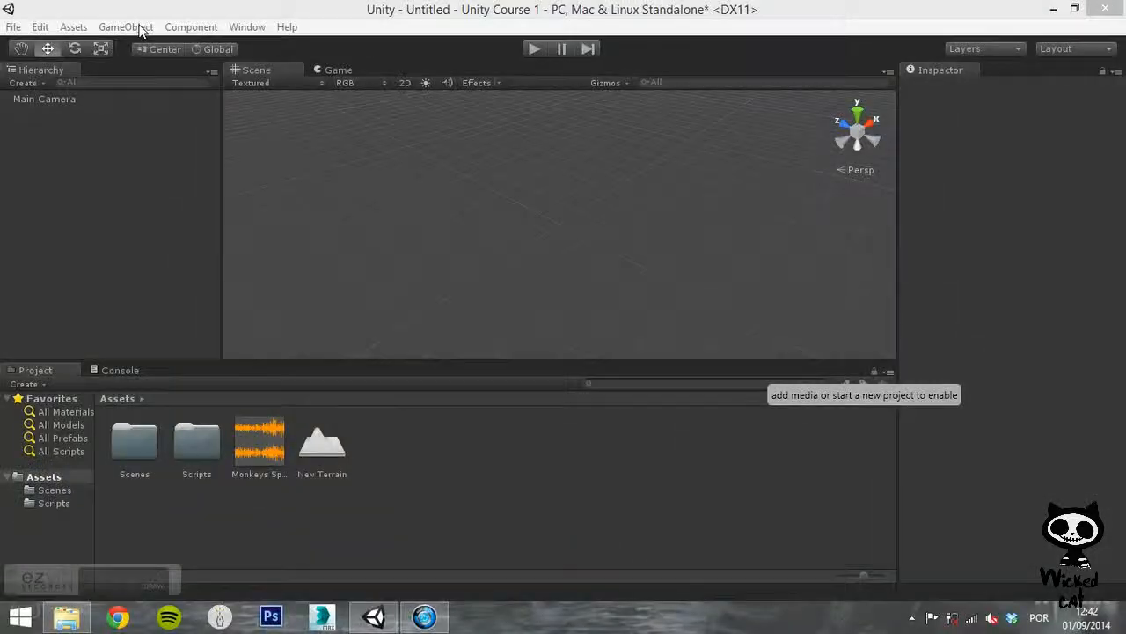
- Add a cube and a sphere to the scene from Create Other
left_click(125, 27)
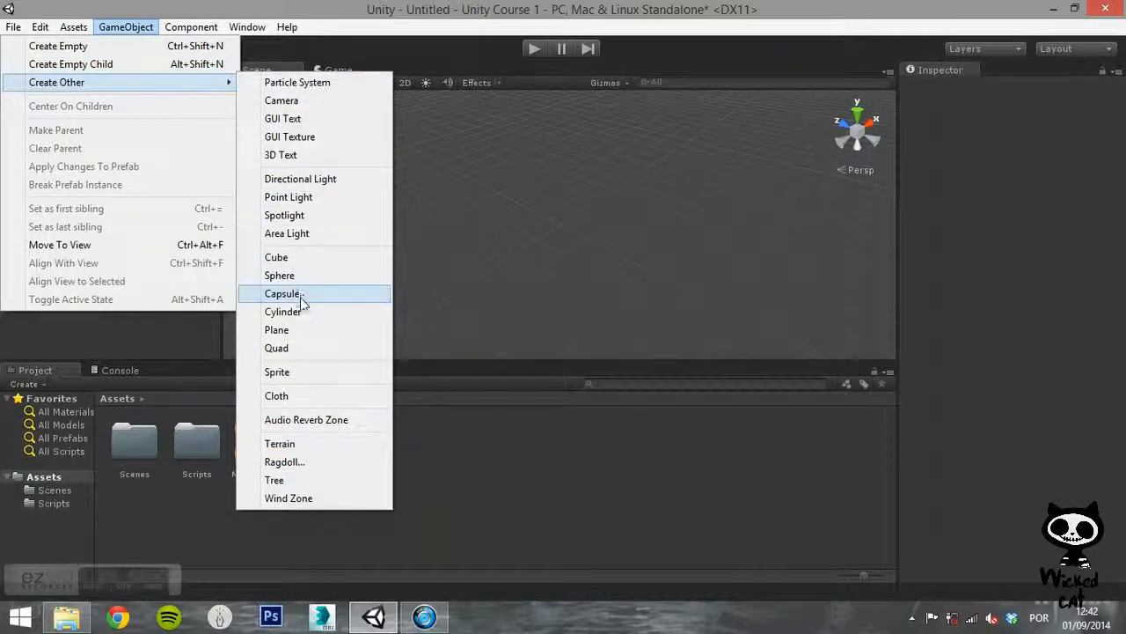
left_click(276, 257)
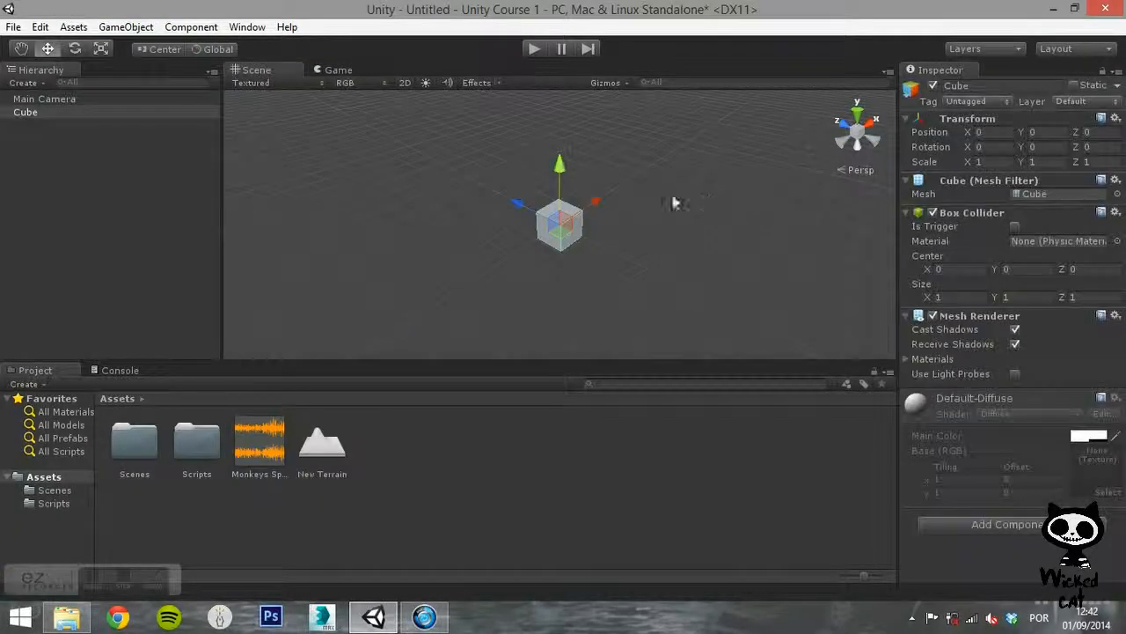
left_click(125, 26)
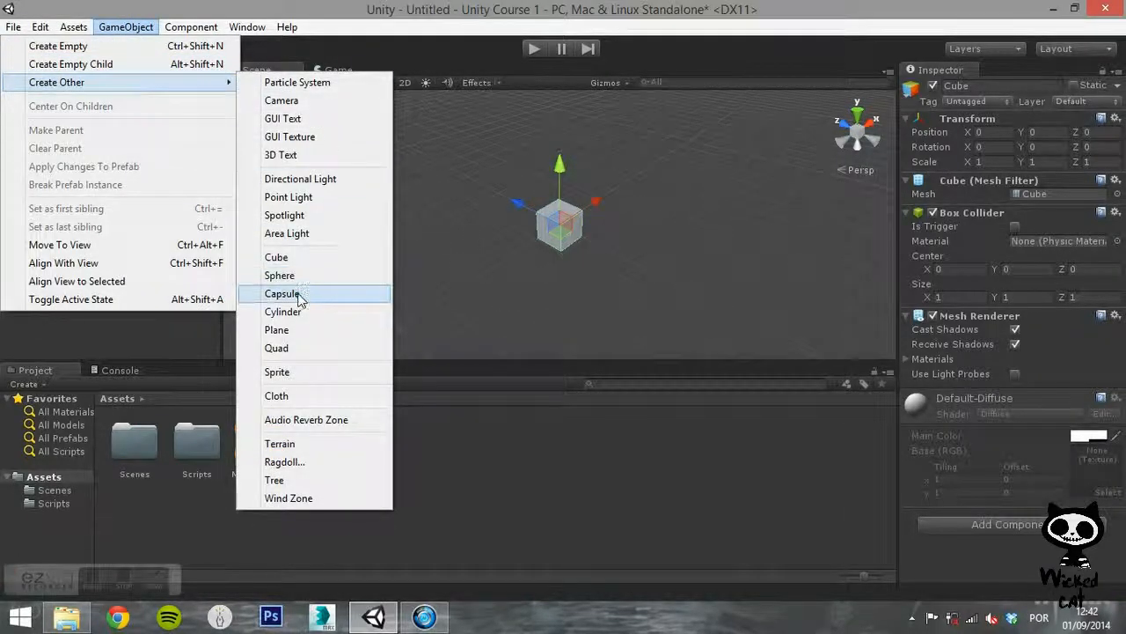
left_click(280, 274)
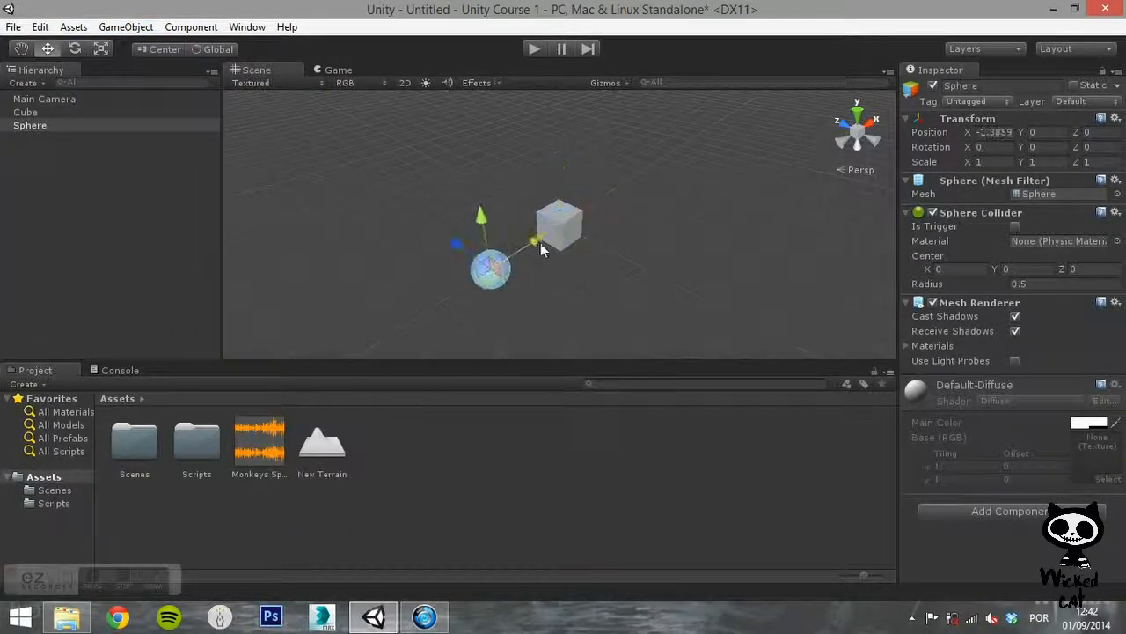
- Select cube and sphere and use Make Parent so Sphere nests under Cube
left_click(24, 113)
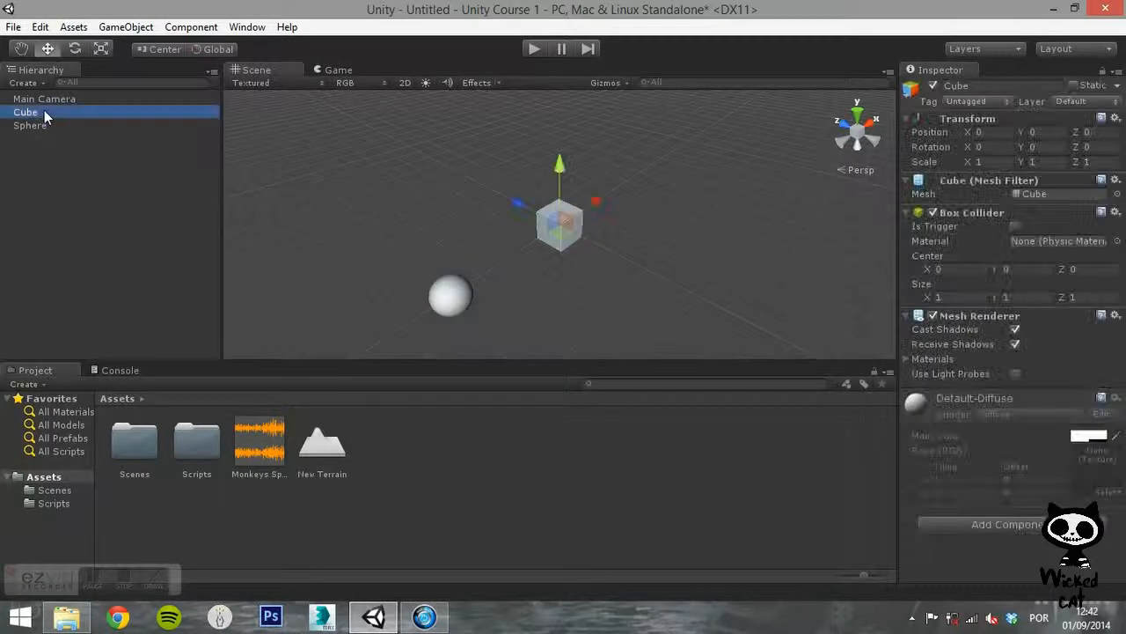
left_click(29, 125)
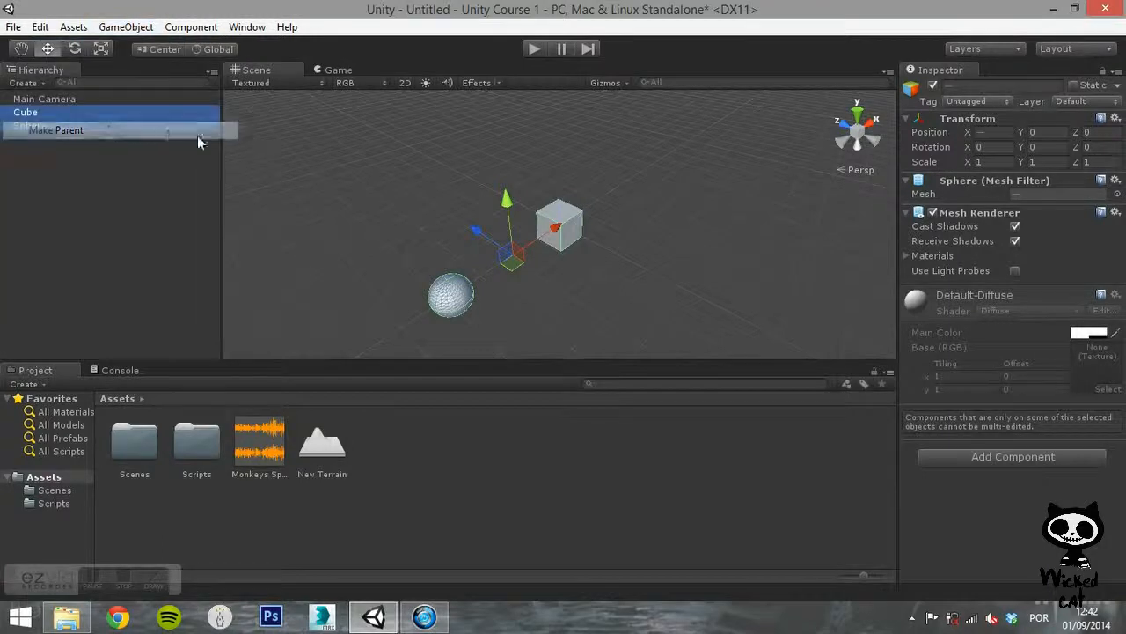
left_click(55, 131)
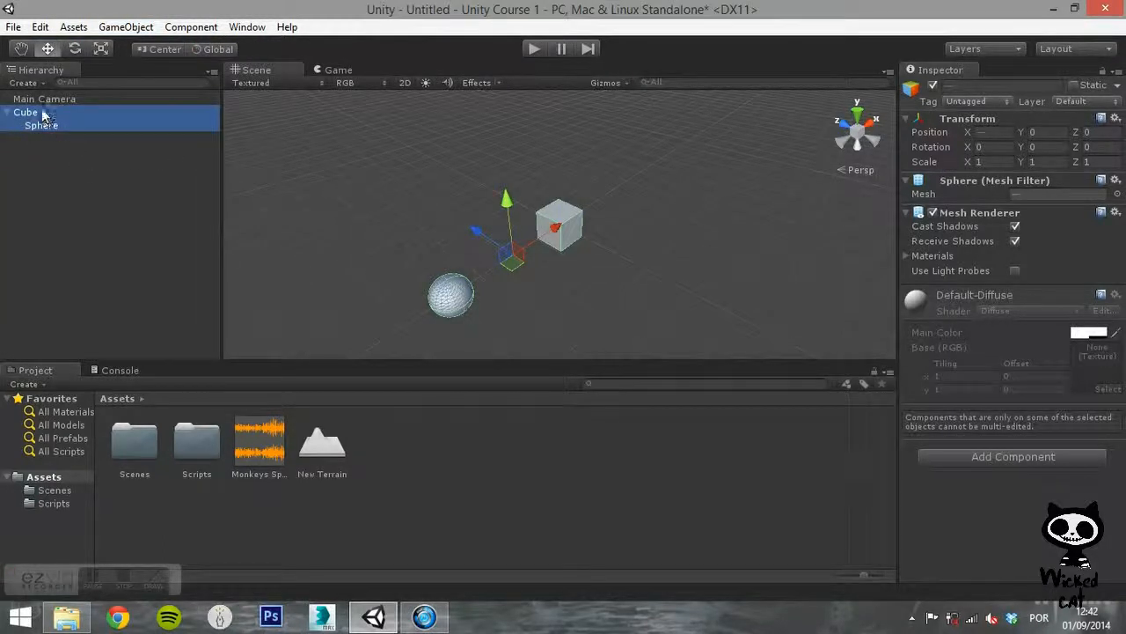
left_click(25, 113)
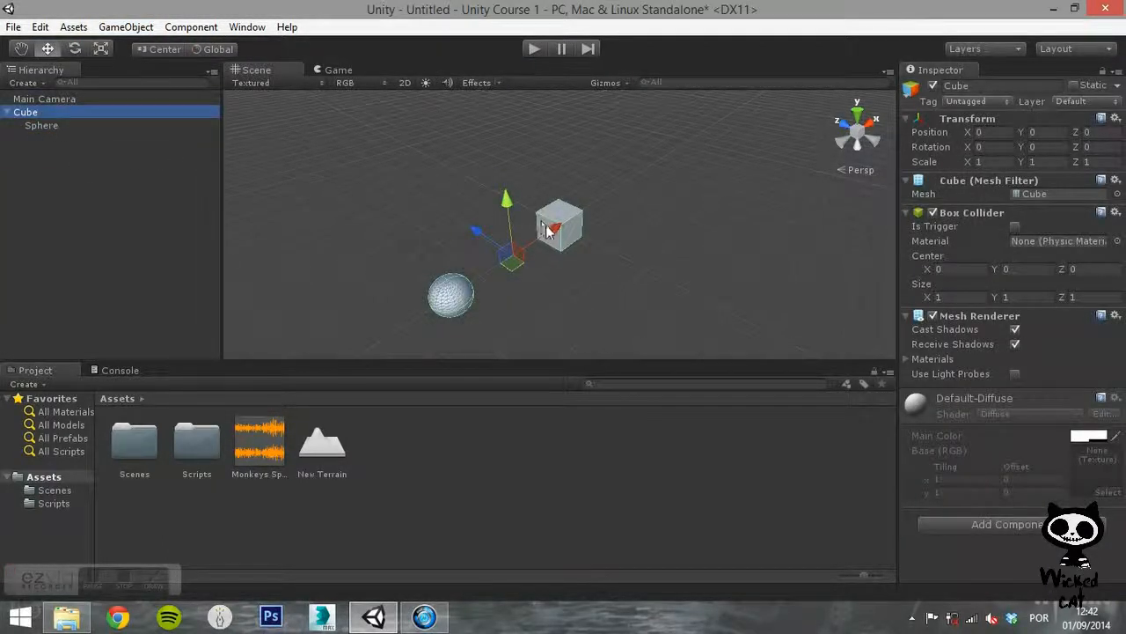
left_click(42, 125)
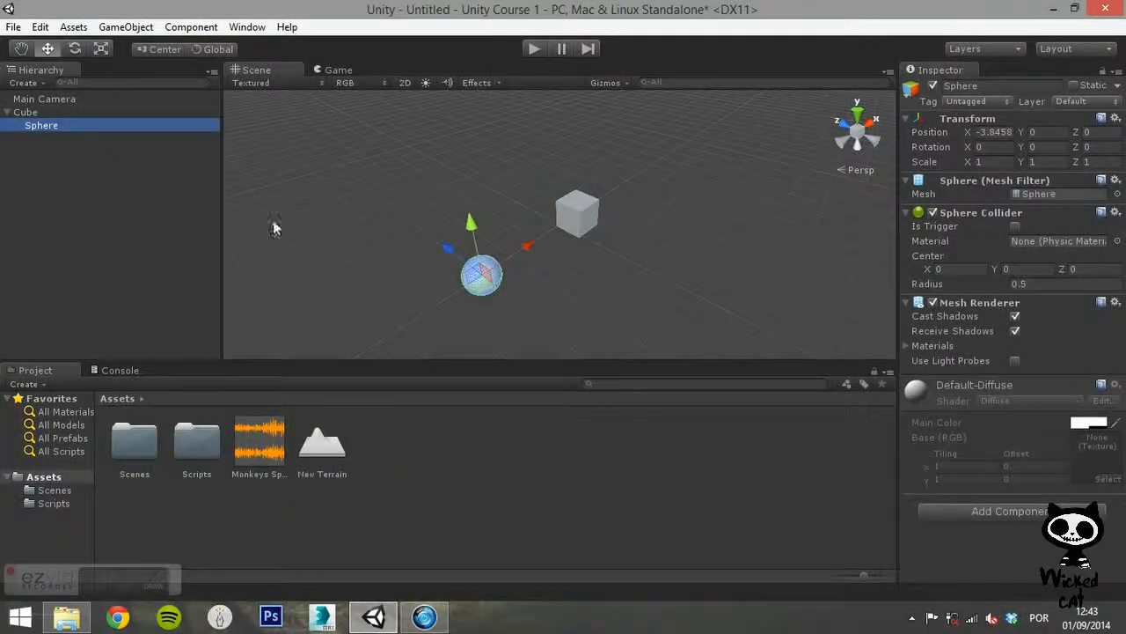
- Detach the sphere from the cube with Clear Parent, leaving a single cube at 0,0,0
left_click(125, 26)
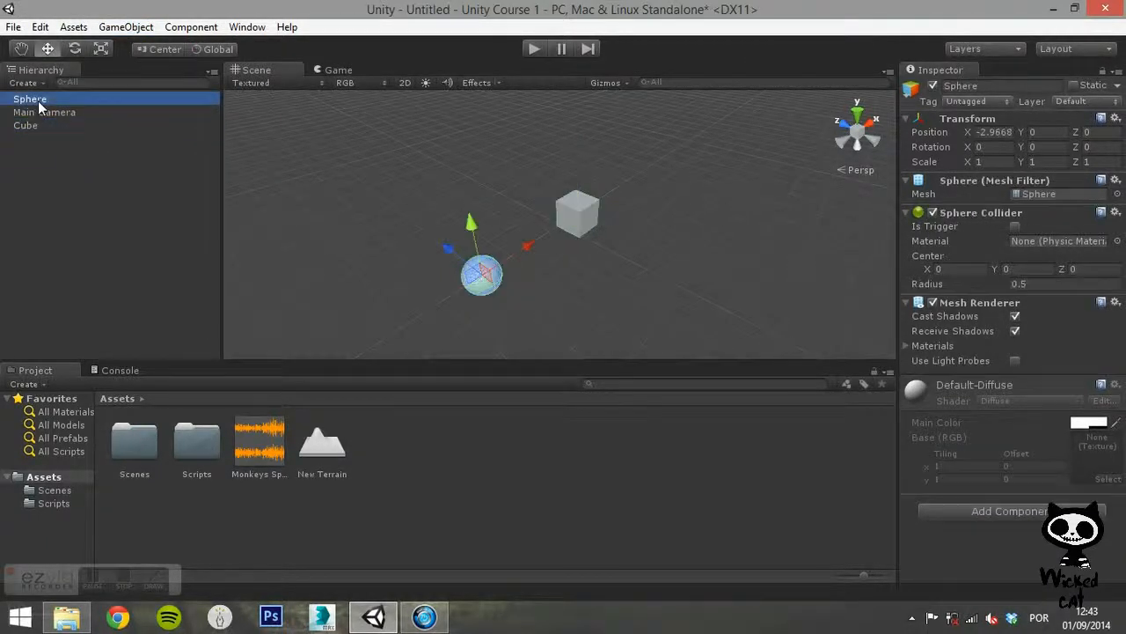
left_click(125, 27)
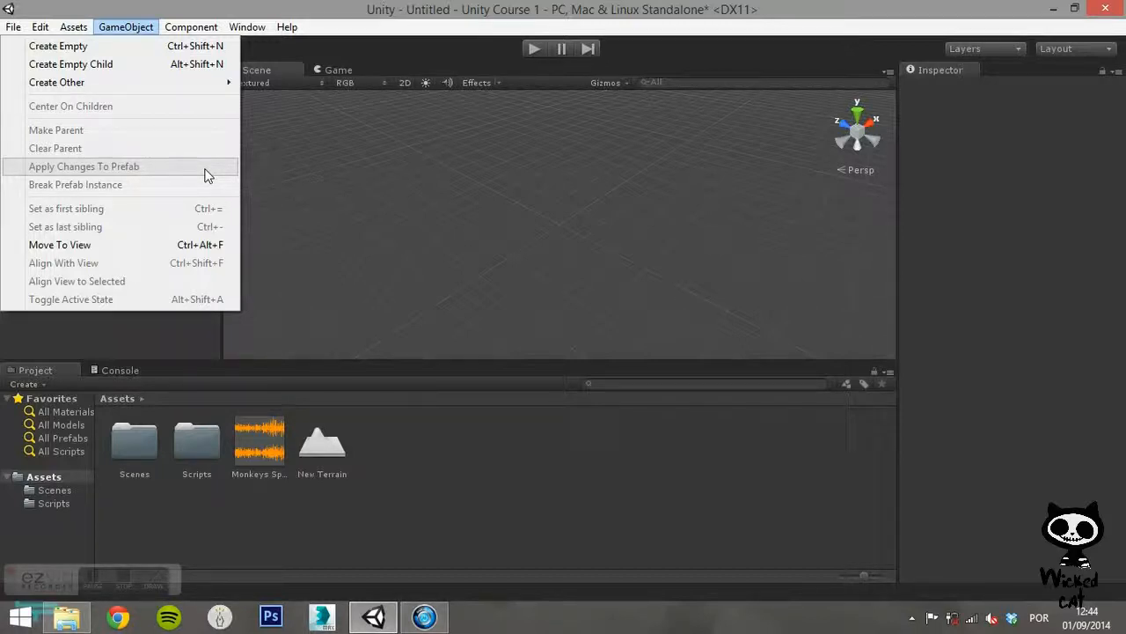
mouse_move(210, 185)
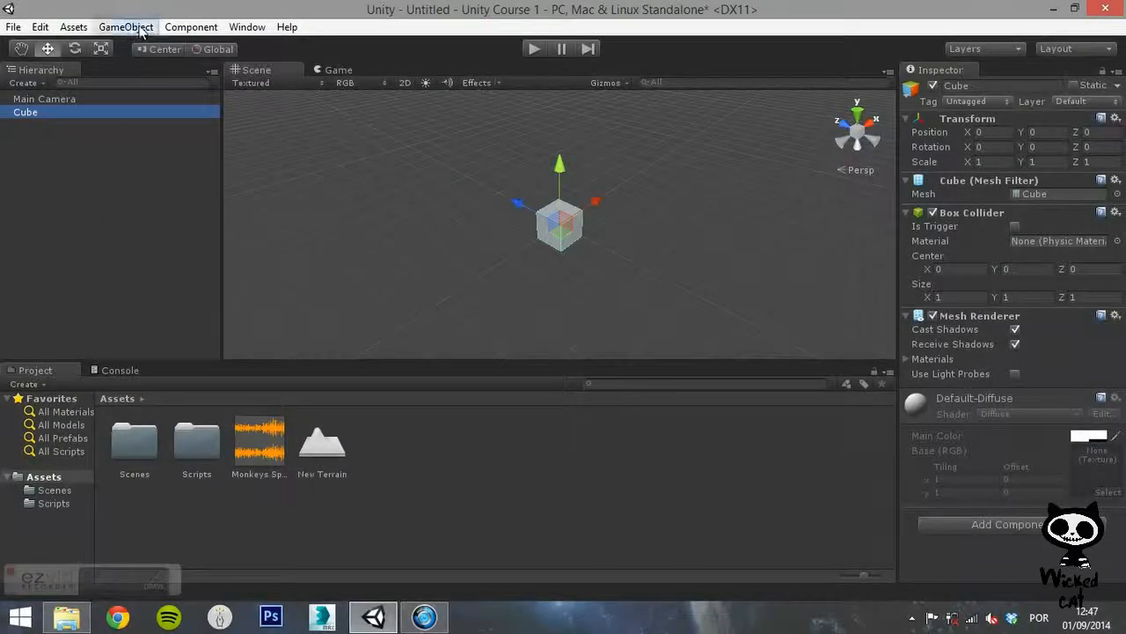
- Add a cylinder and move it away from the cube
left_click(127, 26)
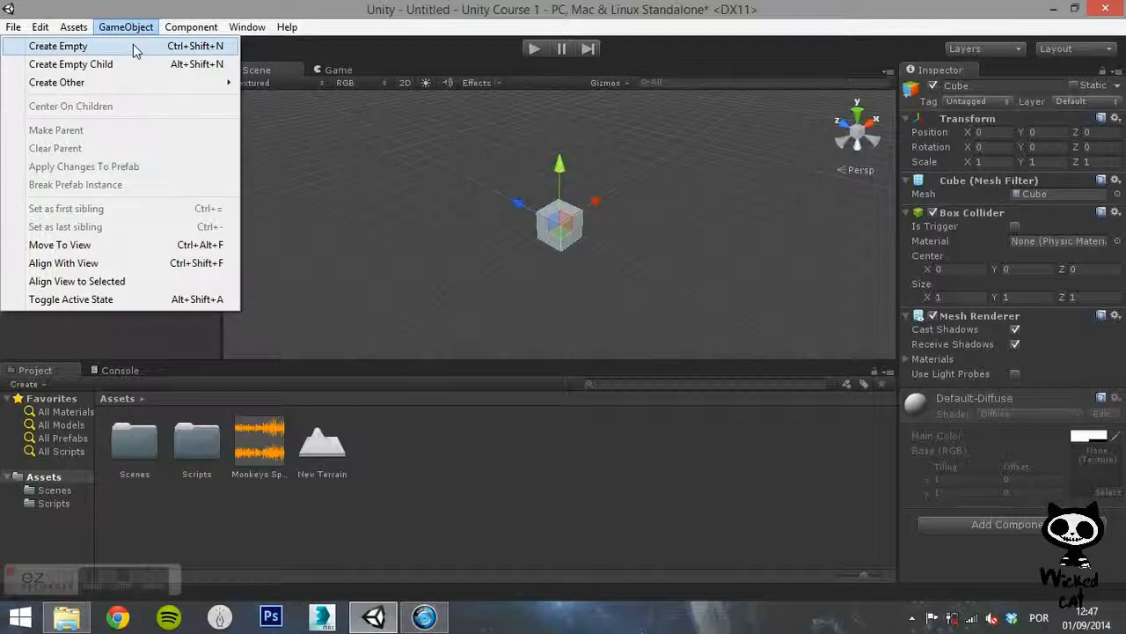
mouse_move(130, 185)
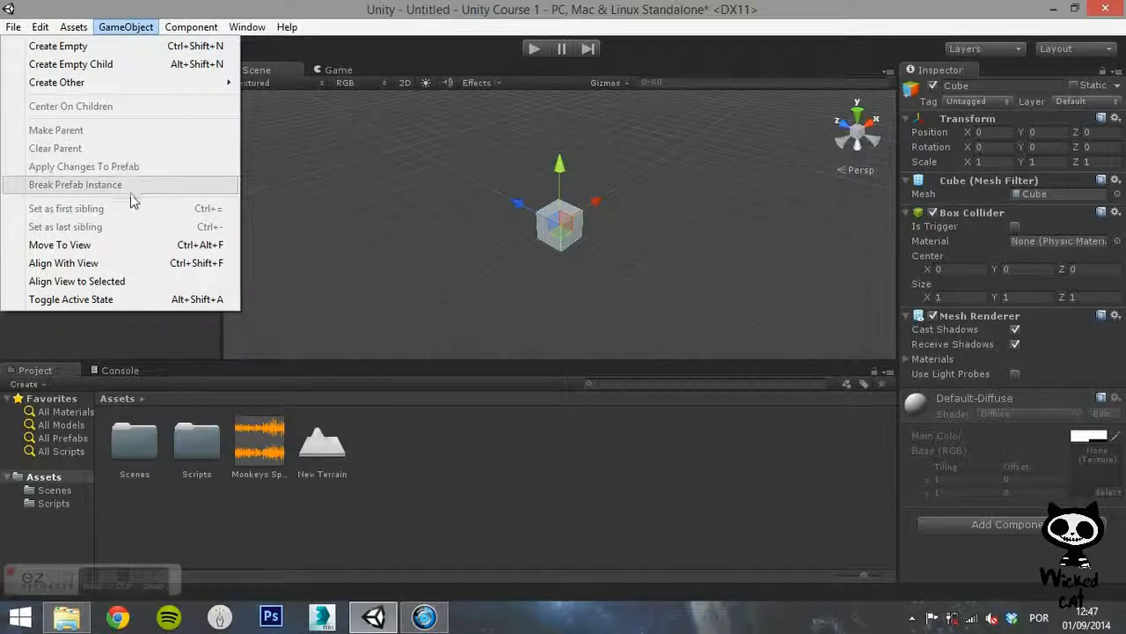
left_click(247, 27)
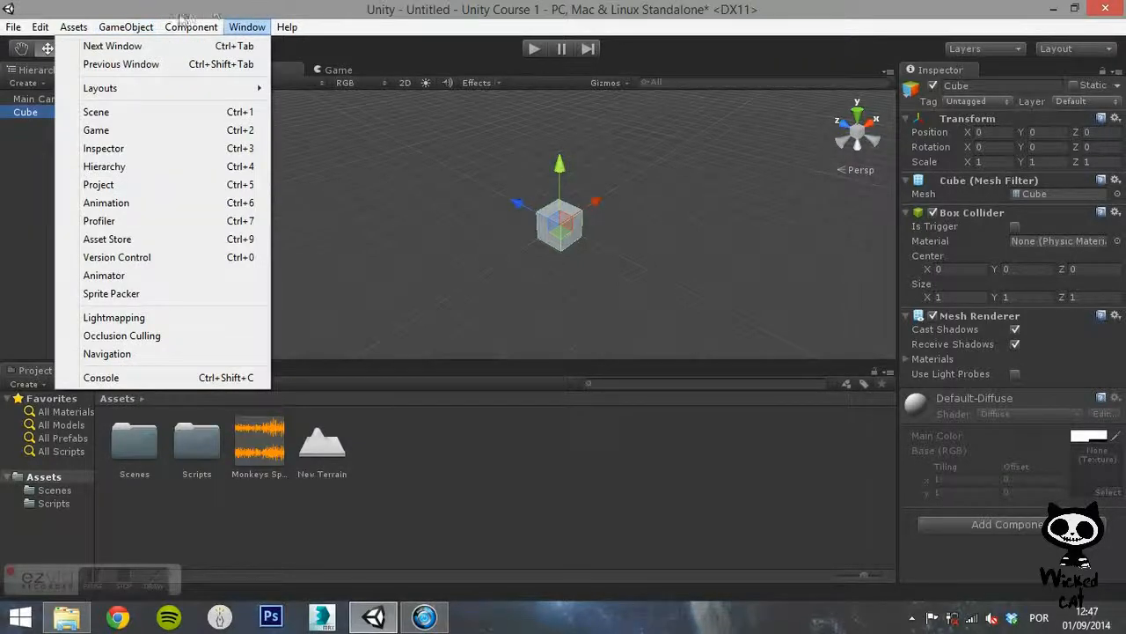
left_click(127, 27)
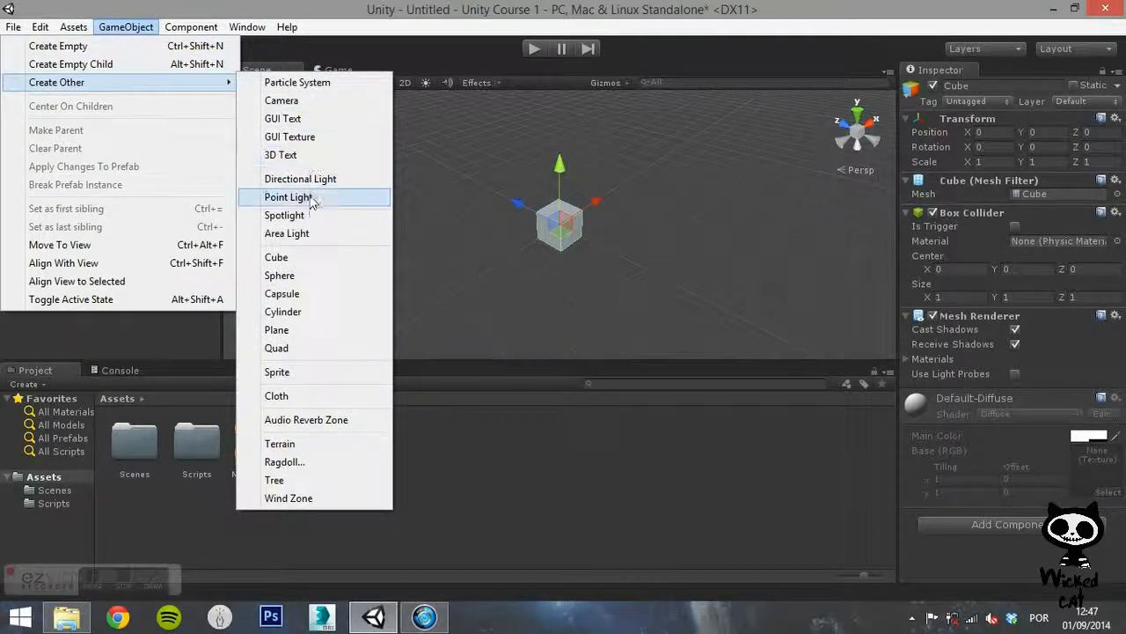
left_click(282, 312)
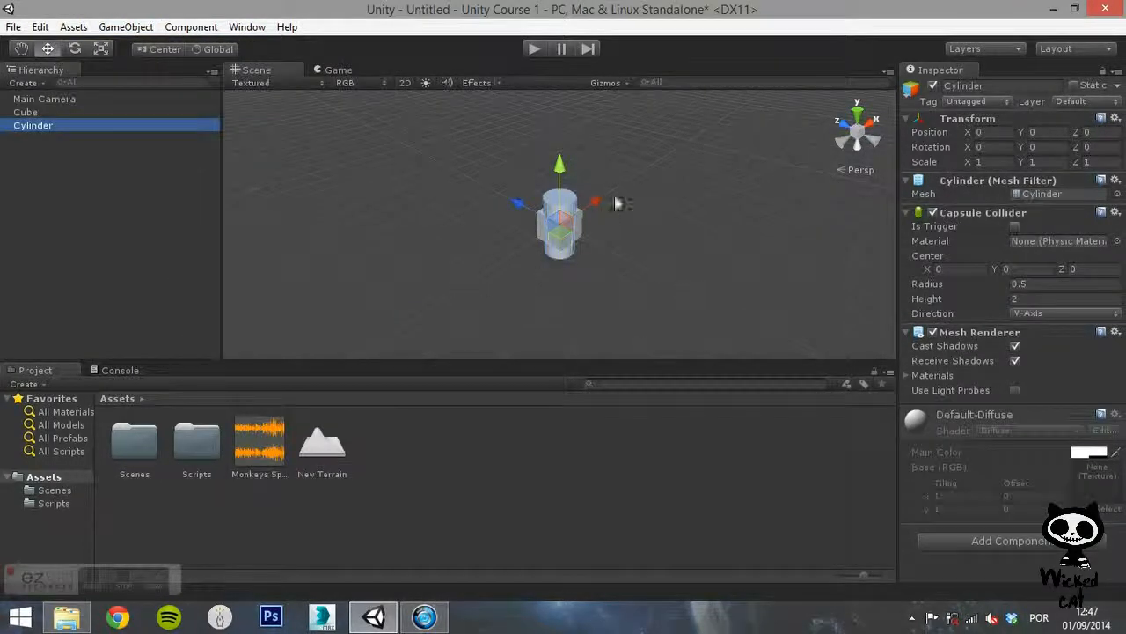
left_click_drag(559, 225, 458, 281)
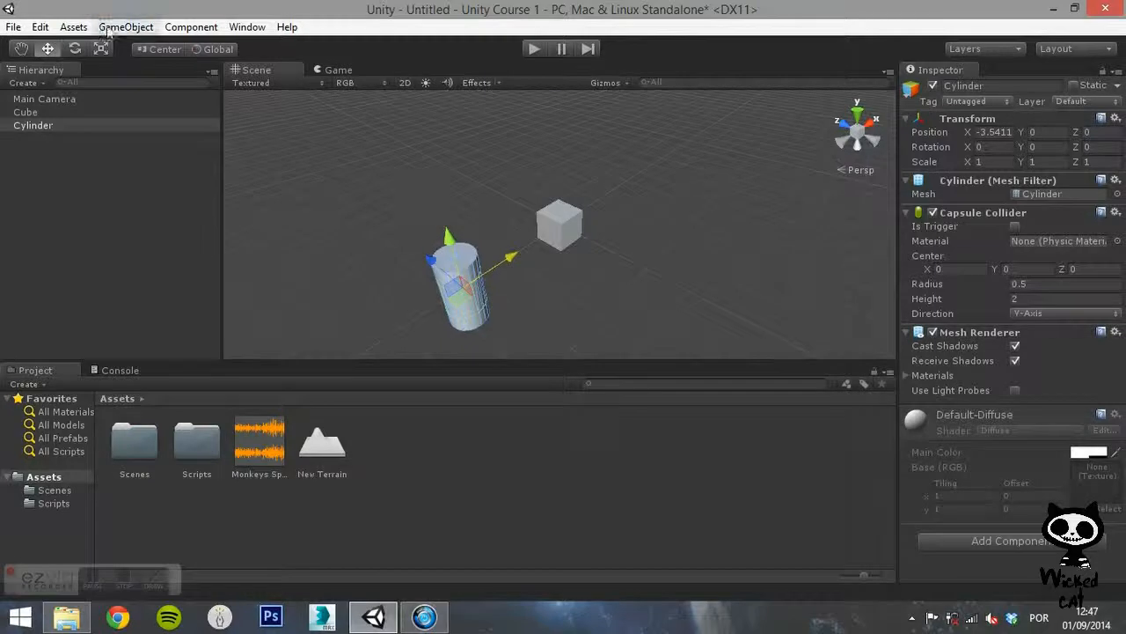
- Add a sphere placed above-right of the cube, then a capsule
left_click(126, 26)
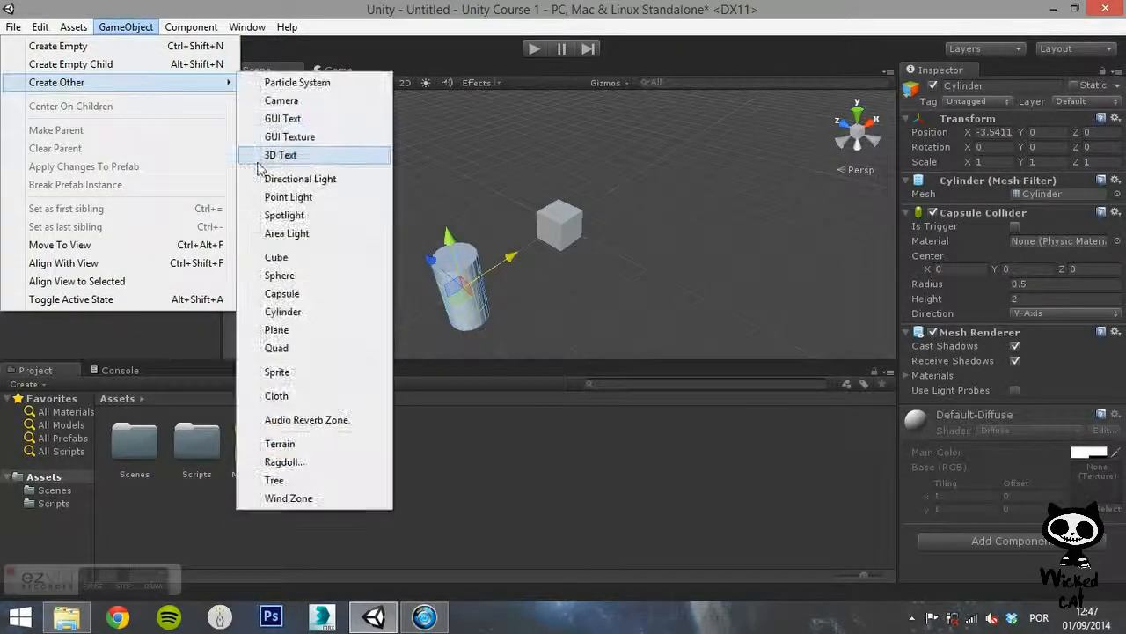
left_click(280, 274)
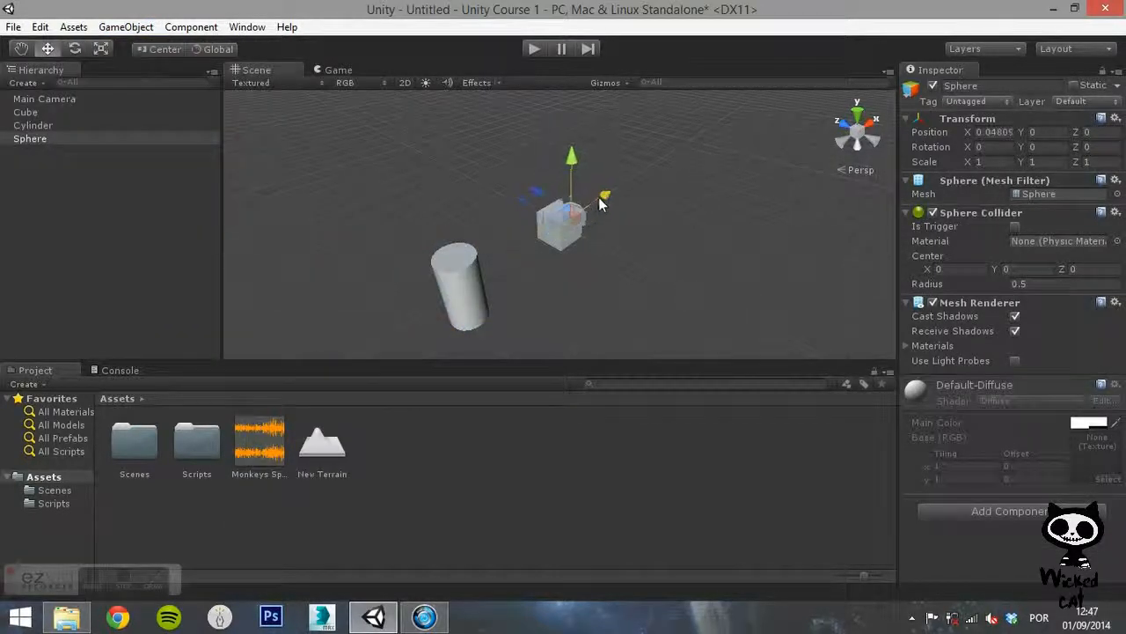
left_click(74, 27)
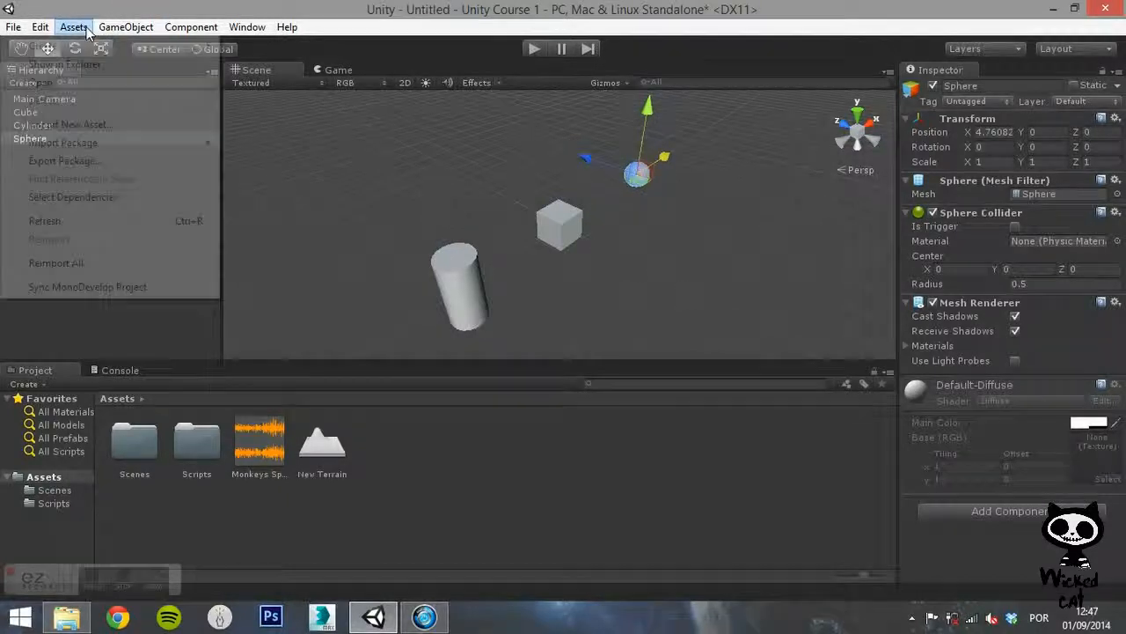
left_click(125, 26)
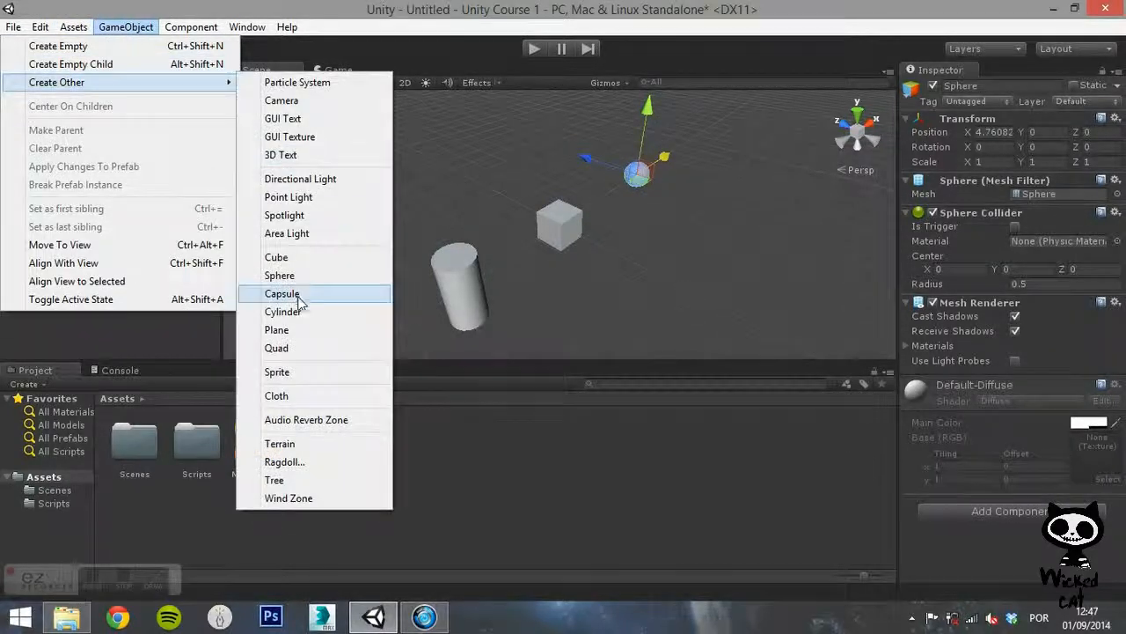
mouse_move(295, 333)
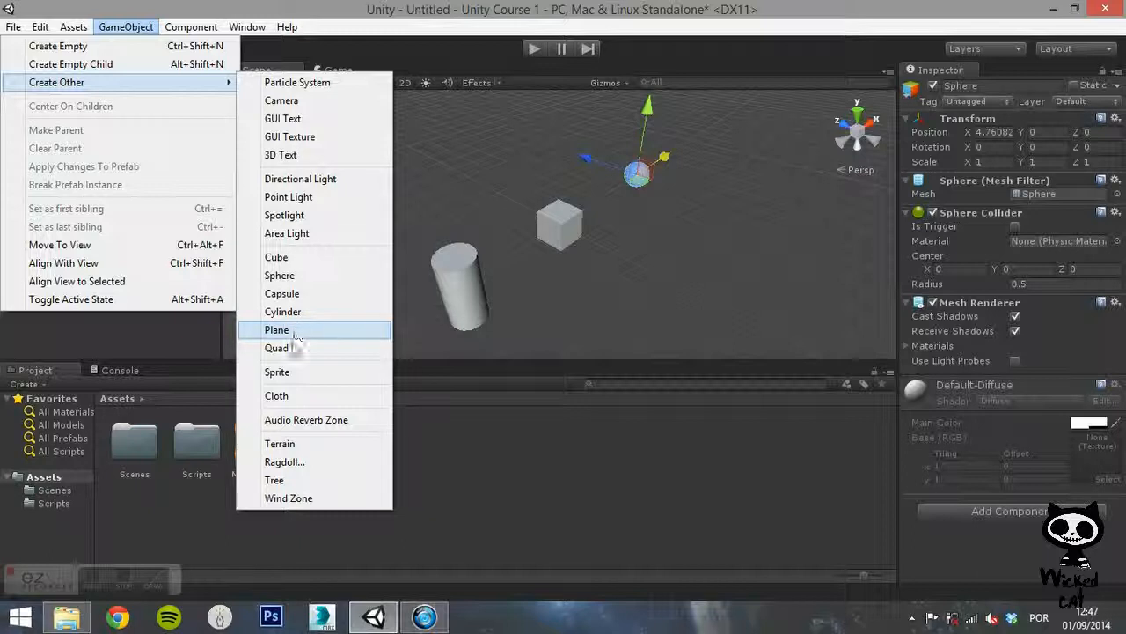
left_click(282, 292)
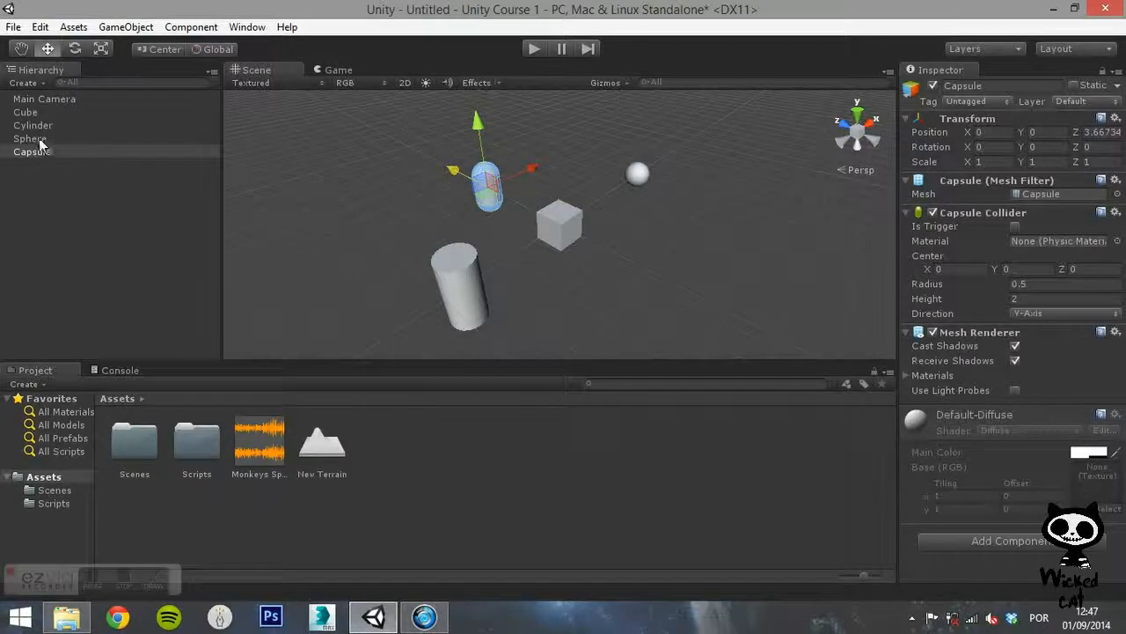
- Nest cylinder, sphere and capsule under Cube, with Sphere first sibling and Cylinder last
left_click(42, 152)
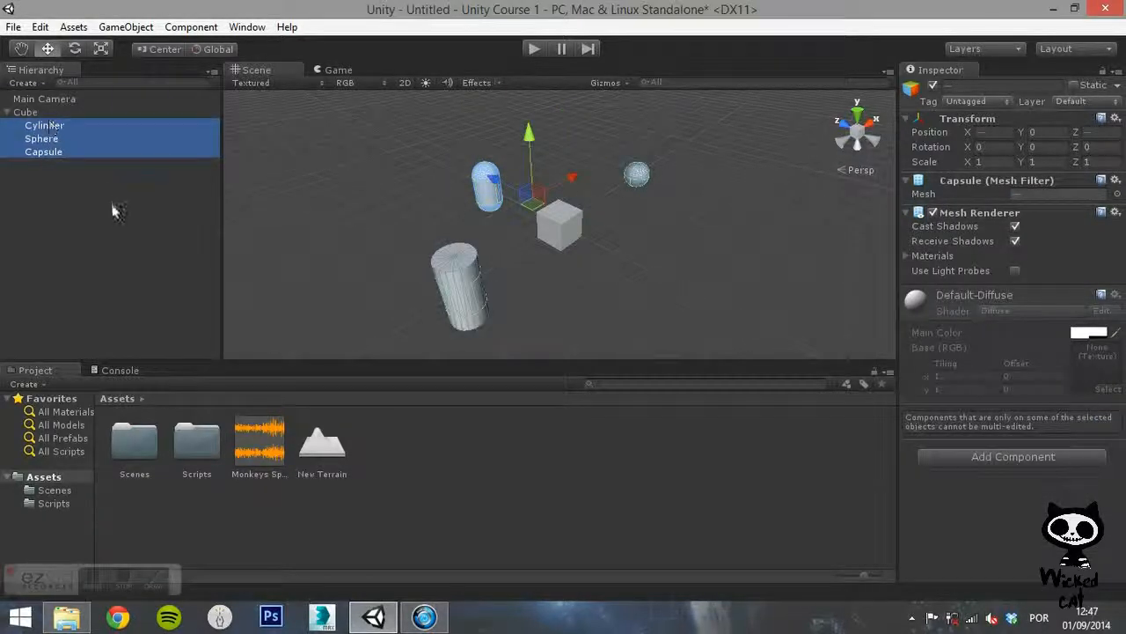
left_click(125, 26)
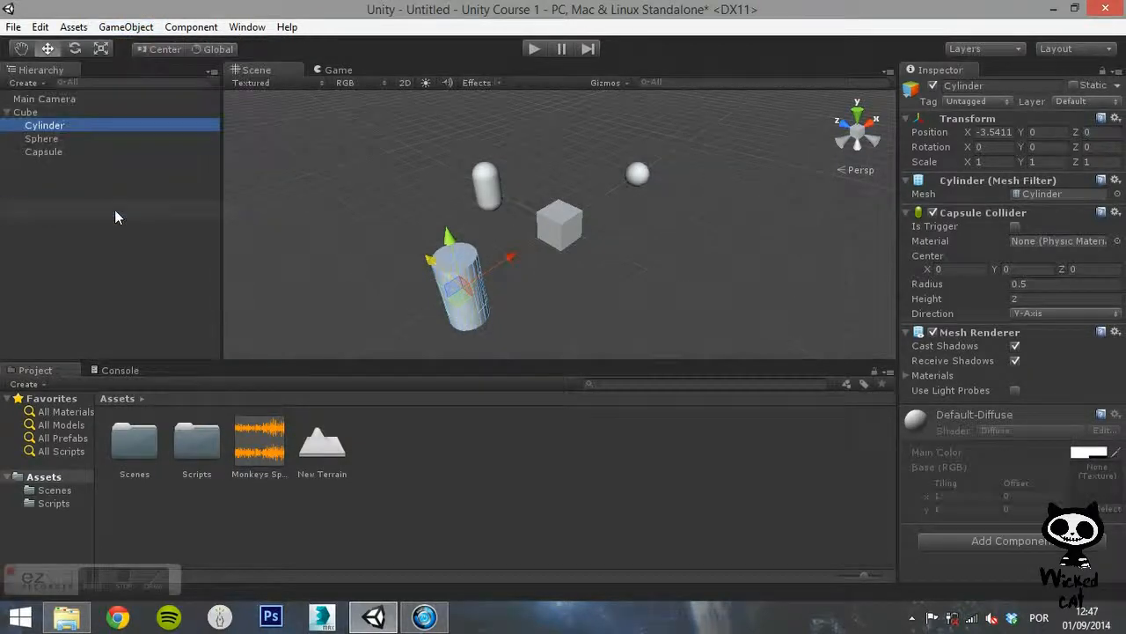
left_click(125, 26)
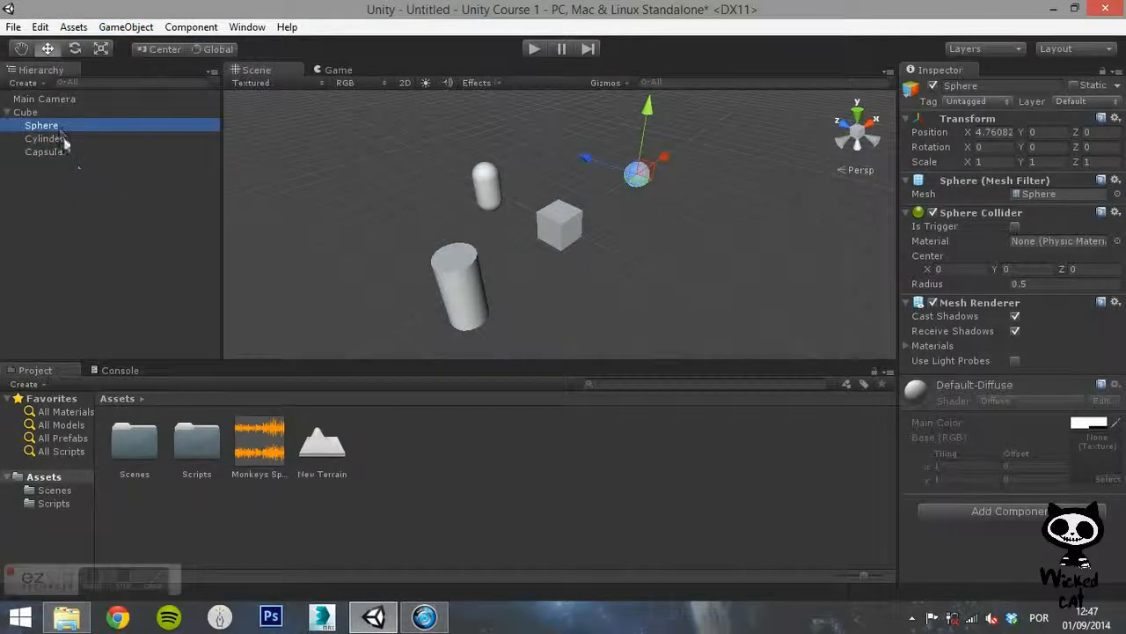
left_click(127, 26)
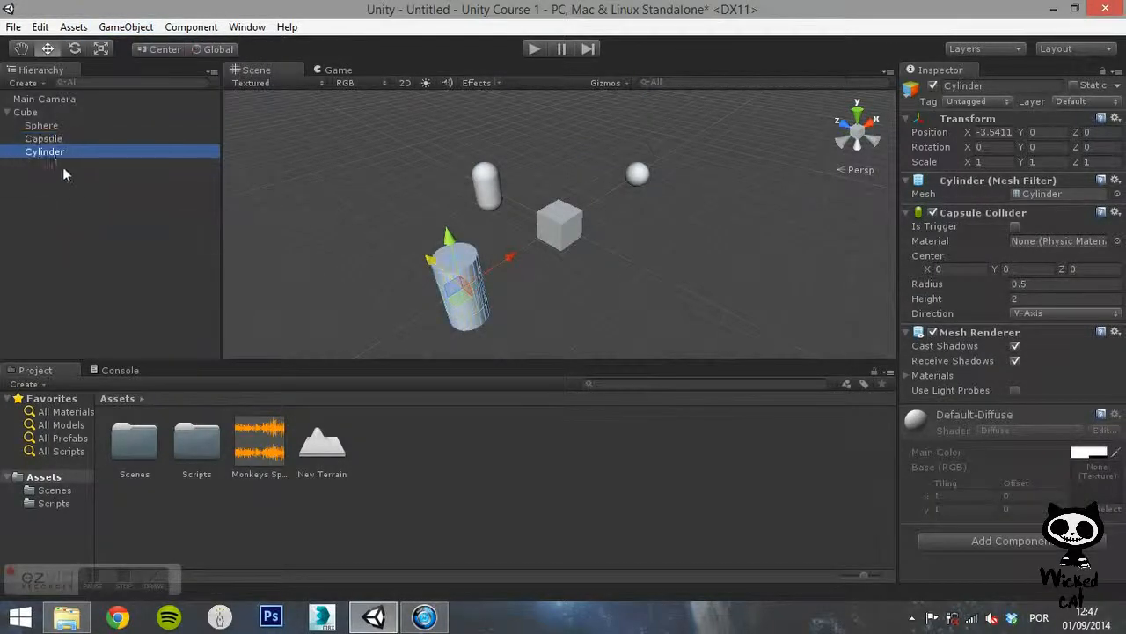
mouse_move(106, 161)
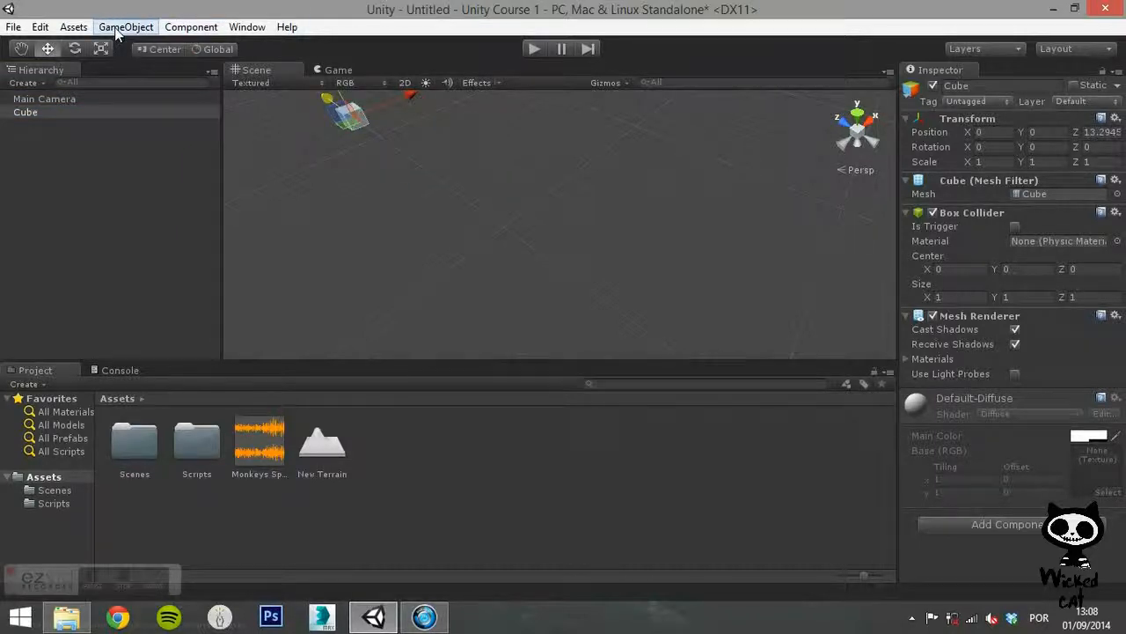
- Apply Move To View then Align With View to the cube
left_click(125, 26)
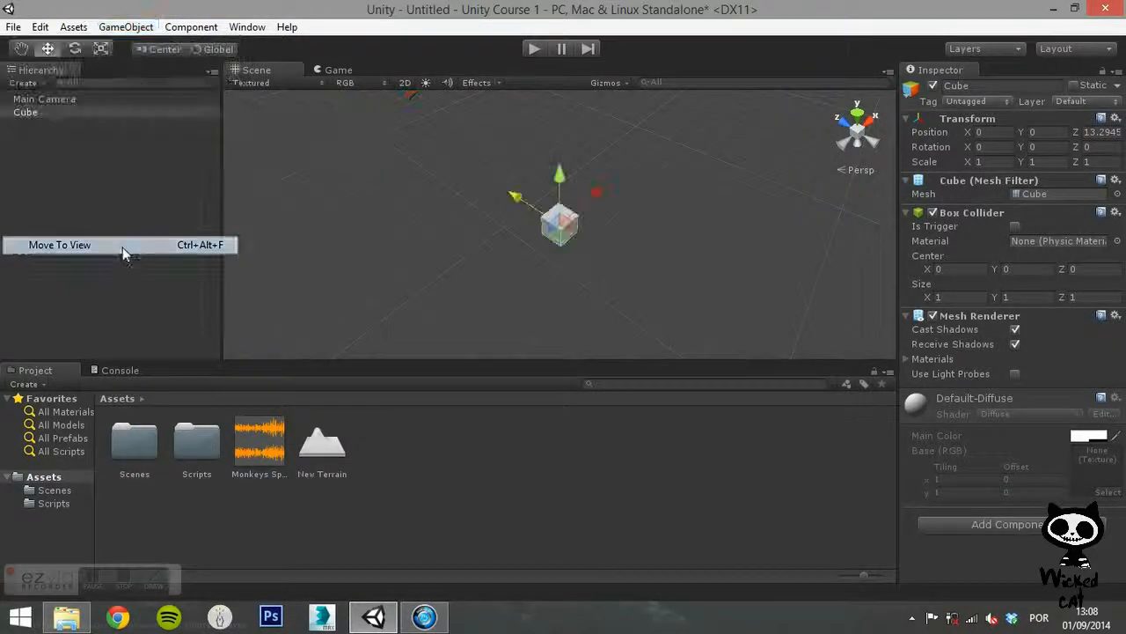
left_click(60, 244)
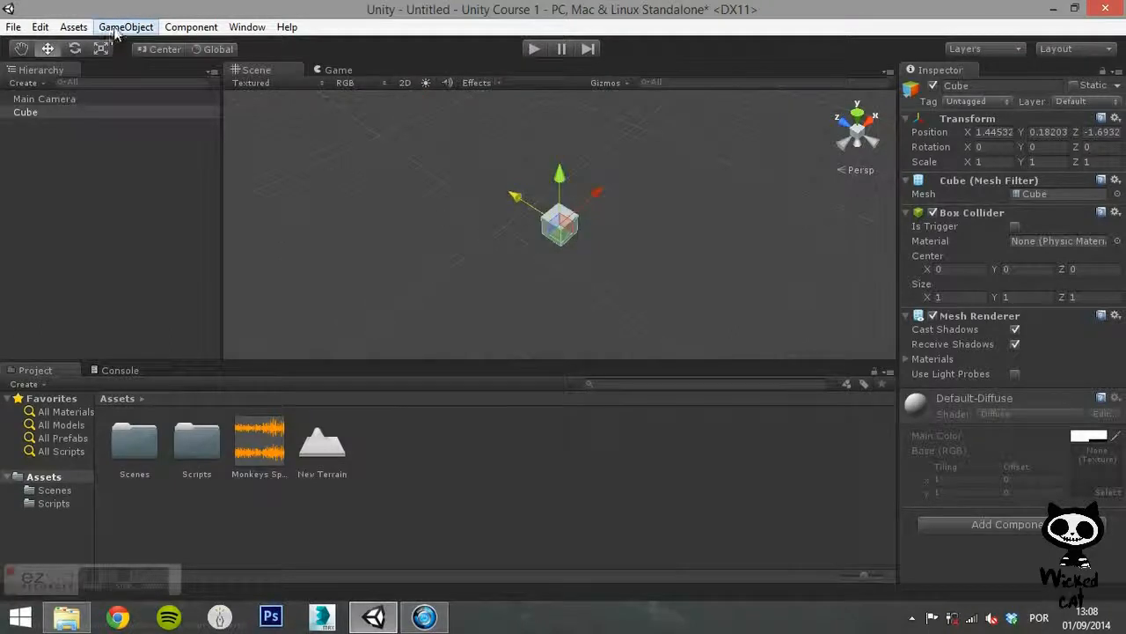
left_click(125, 27)
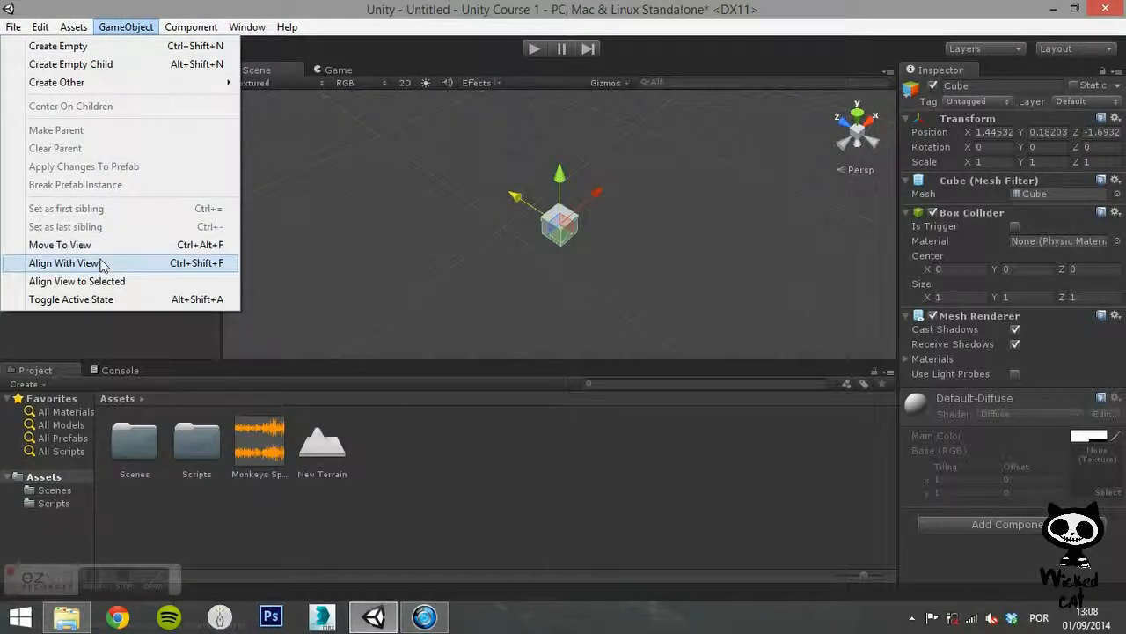
left_click(63, 262)
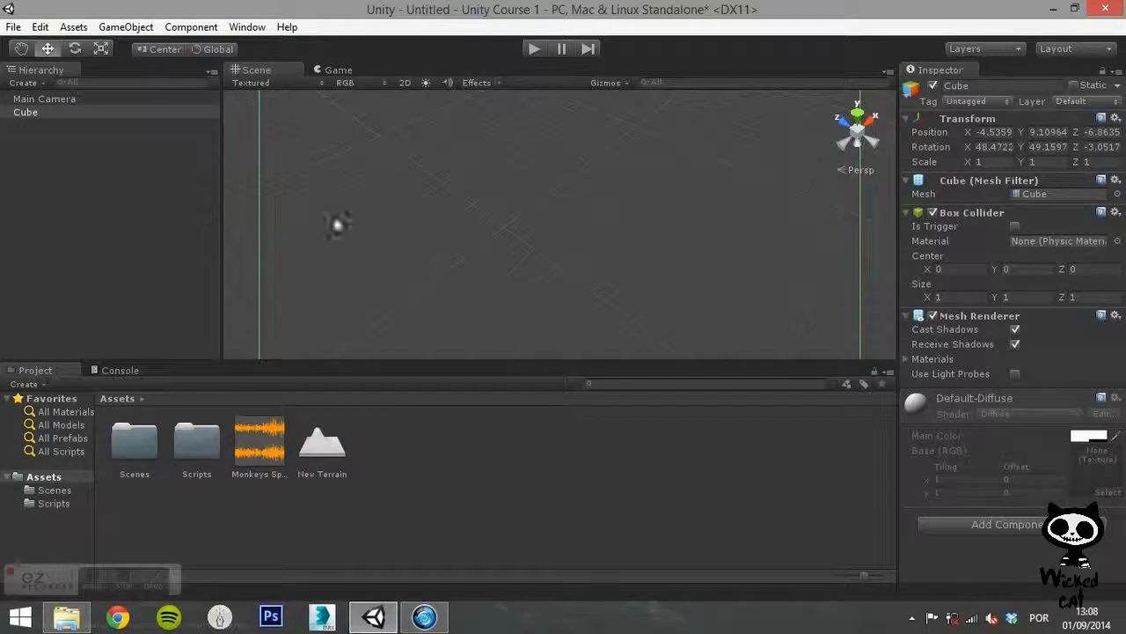